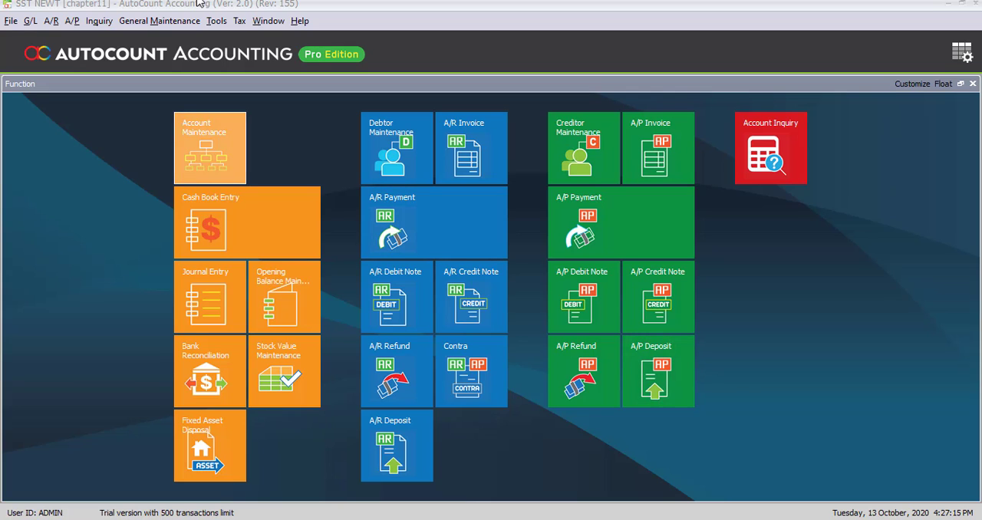
Browse the Tools menu to reach the Program Control options.
left_click(216, 22)
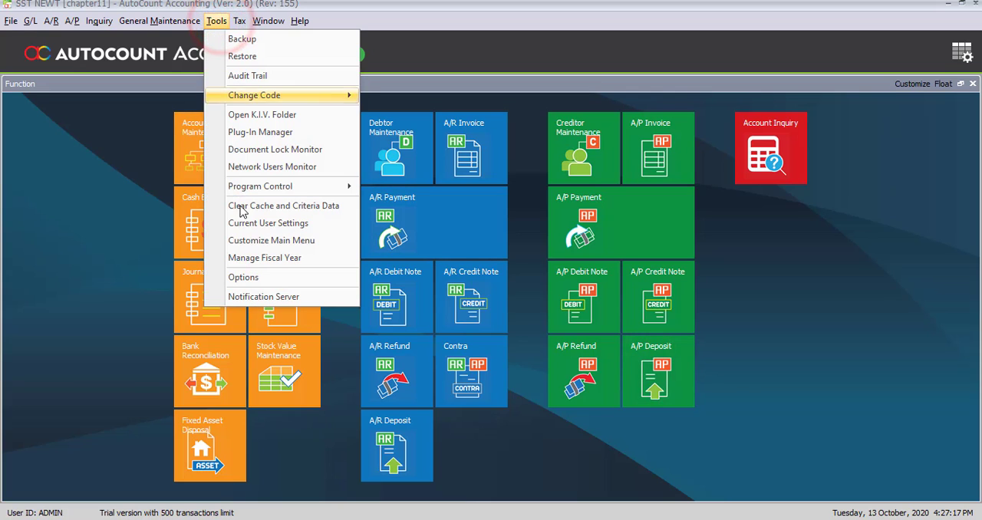
mouse_move(260, 185)
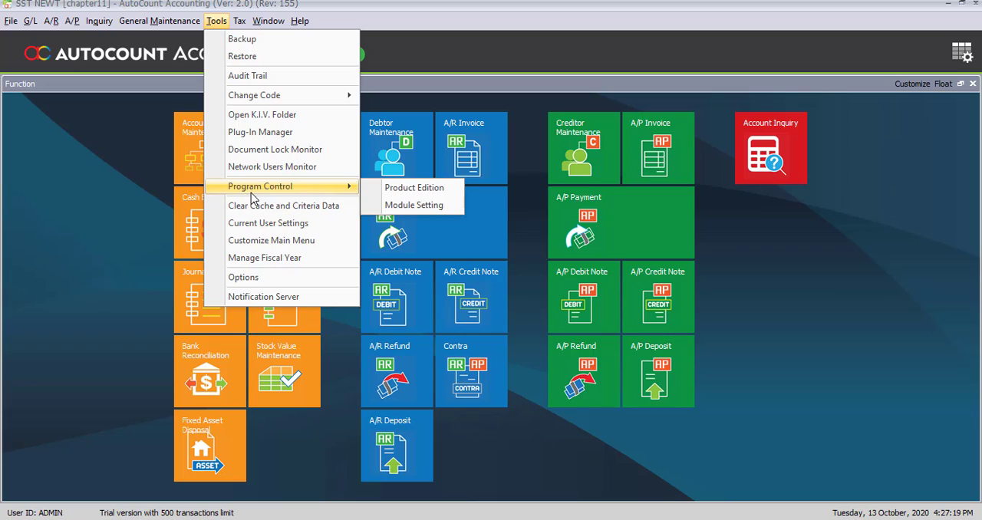
mouse_move(298, 194)
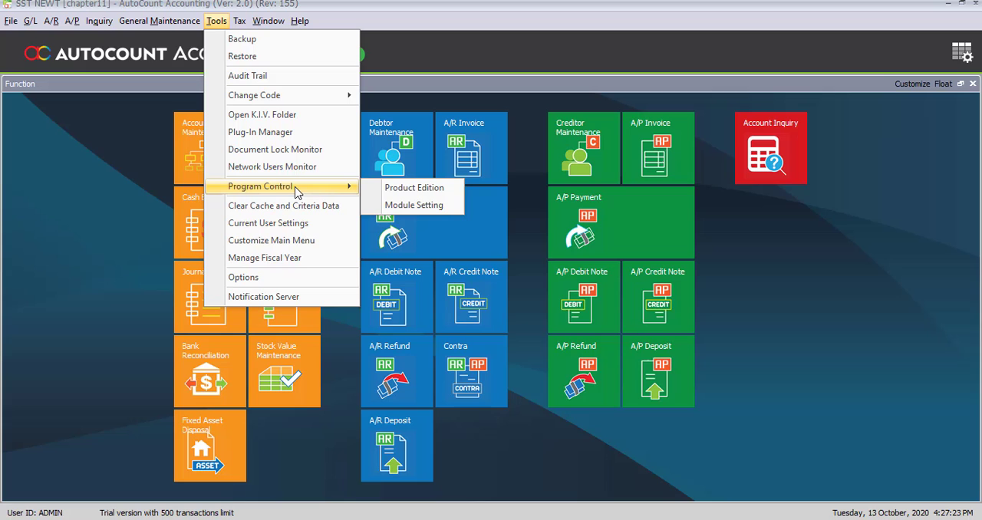
mouse_move(414, 187)
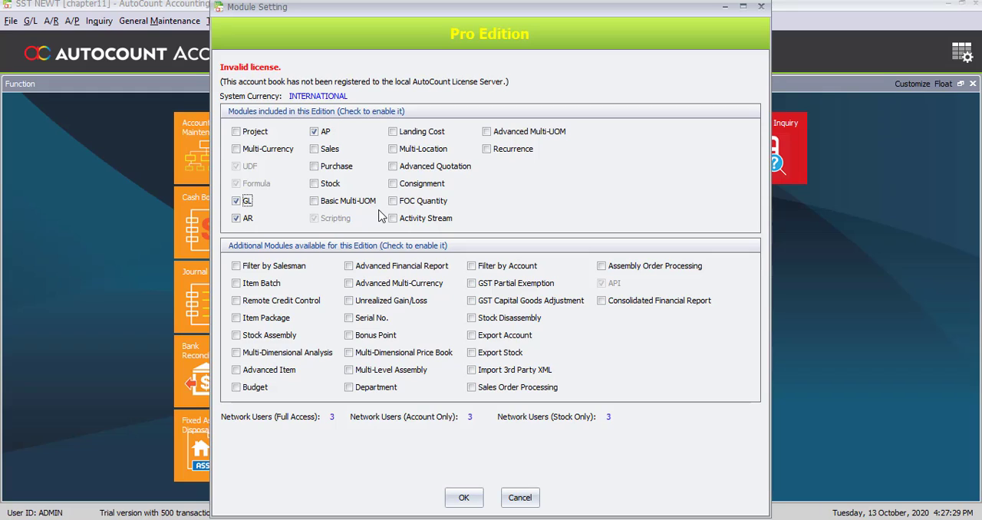
mouse_move(288, 206)
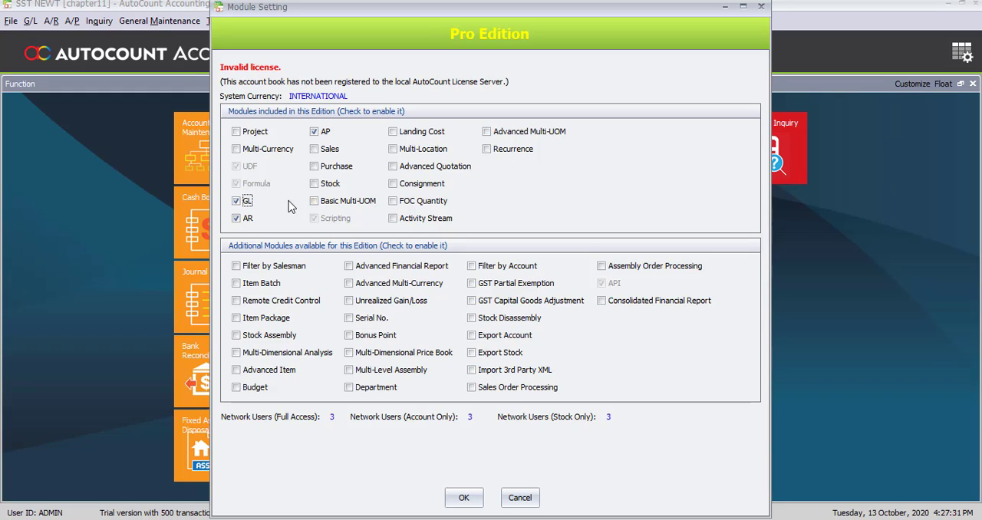
mouse_move(331, 178)
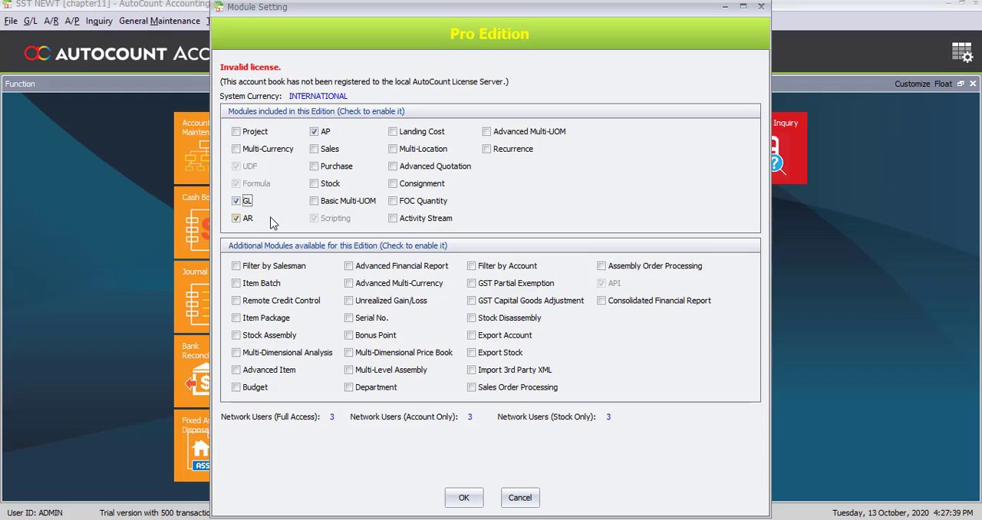
mouse_move(253, 233)
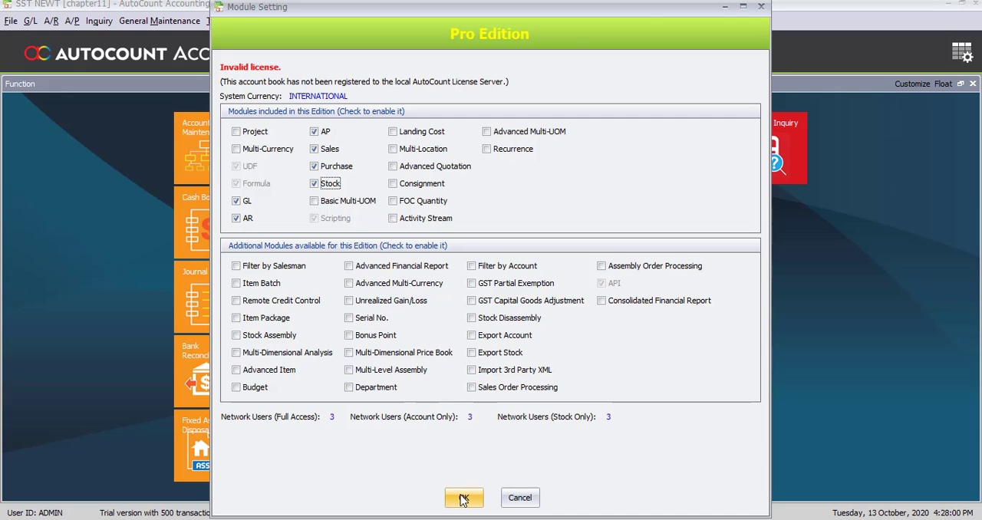
Confirm Module Setting with Sales, Purchase and Stock enabled.
left_click(461, 497)
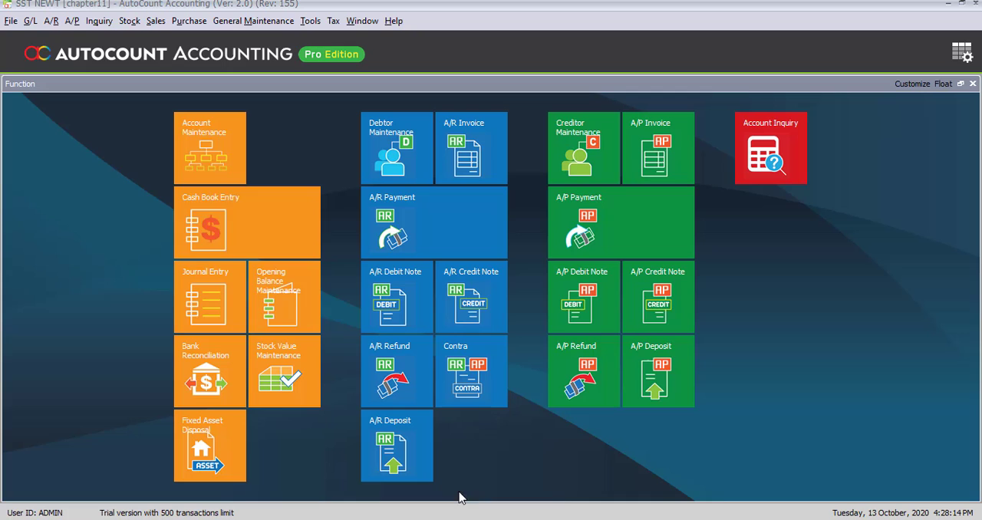
In G/L Account Maintenance, select the EXPENSES group as the parent account.
left_click(31, 22)
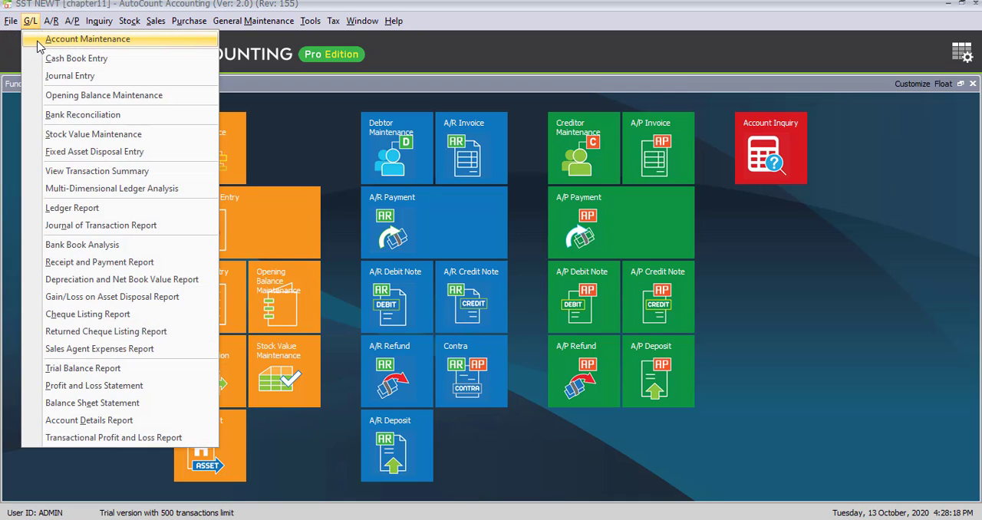
left_click(95, 38)
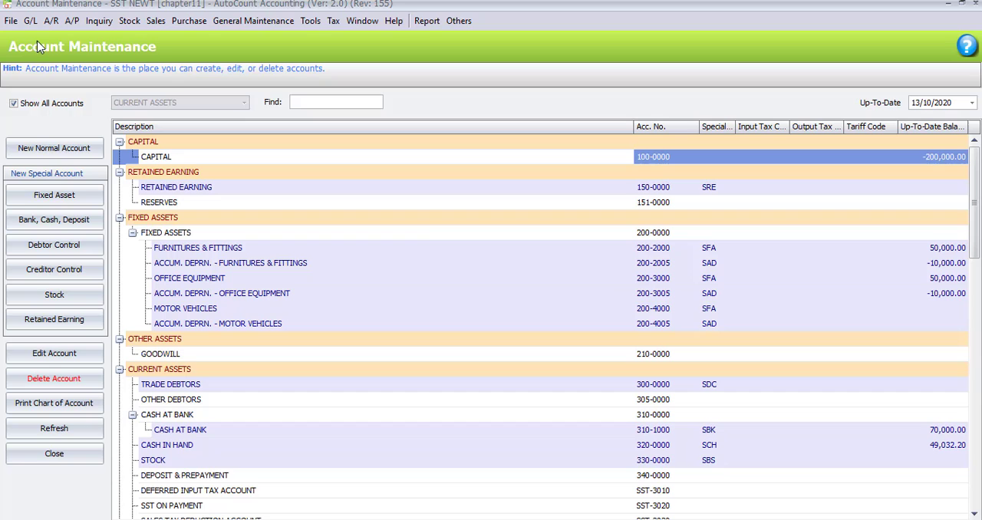
scroll("down", 3)
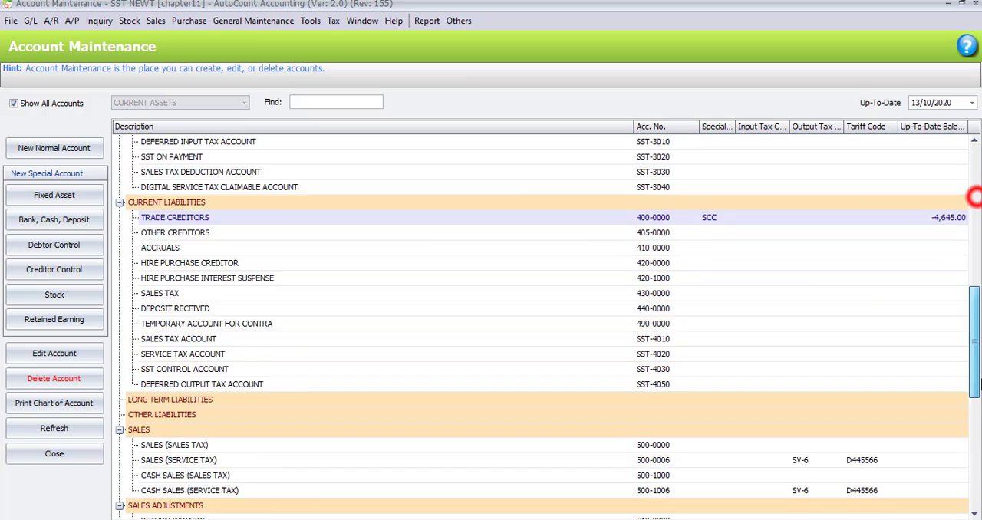
scroll("down", 3)
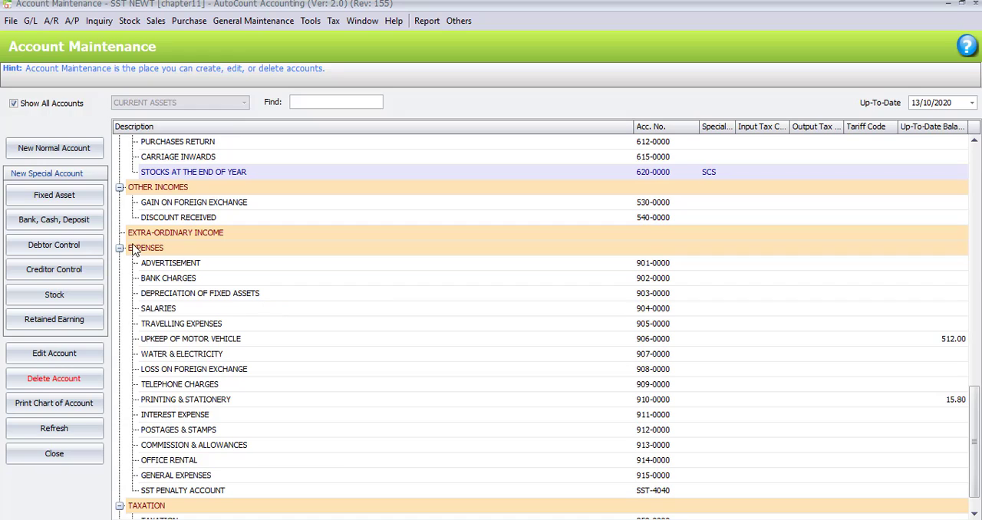
left_click(142, 249)
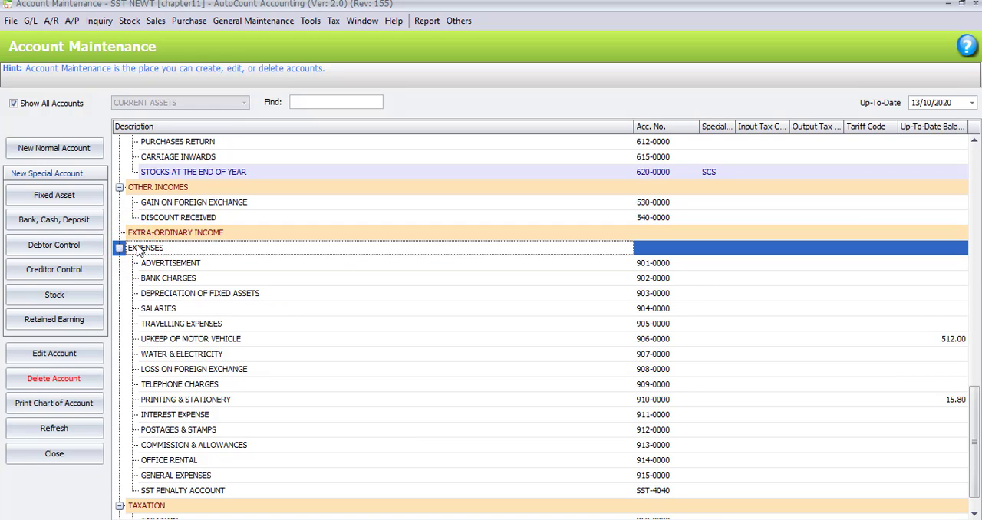
left_click(54, 147)
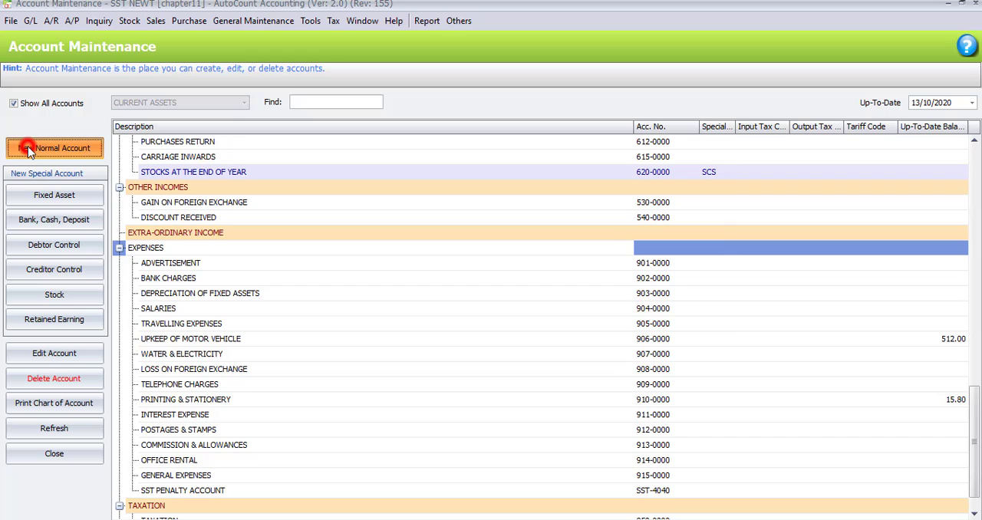
Save a new normal account 930-0000 ROUNDING ADJUSTMENT under Expenses.
left_click(55, 148)
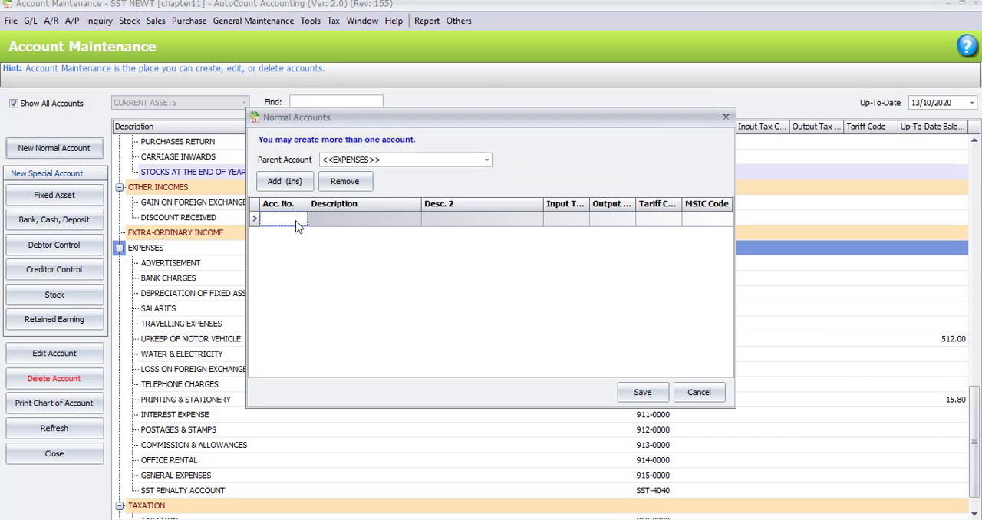
left_click(282, 218)
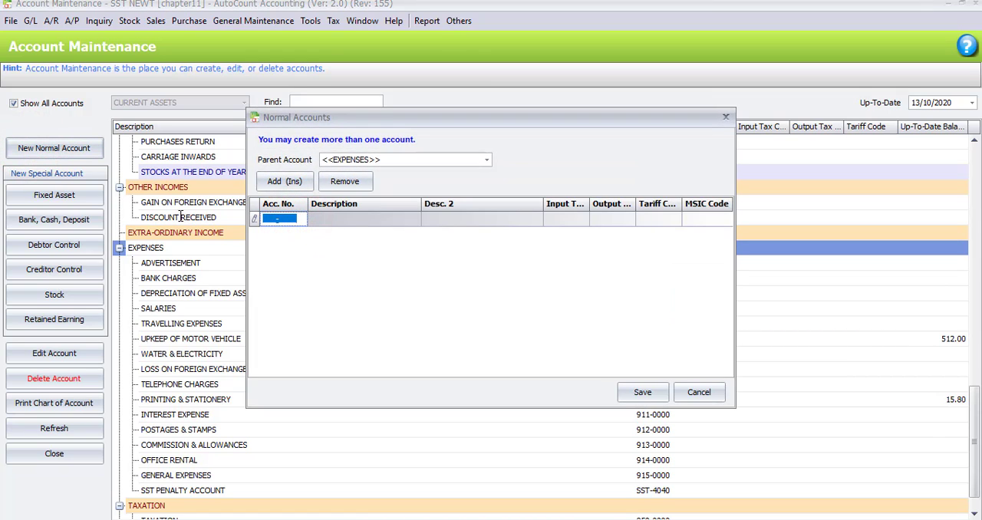
type("930")
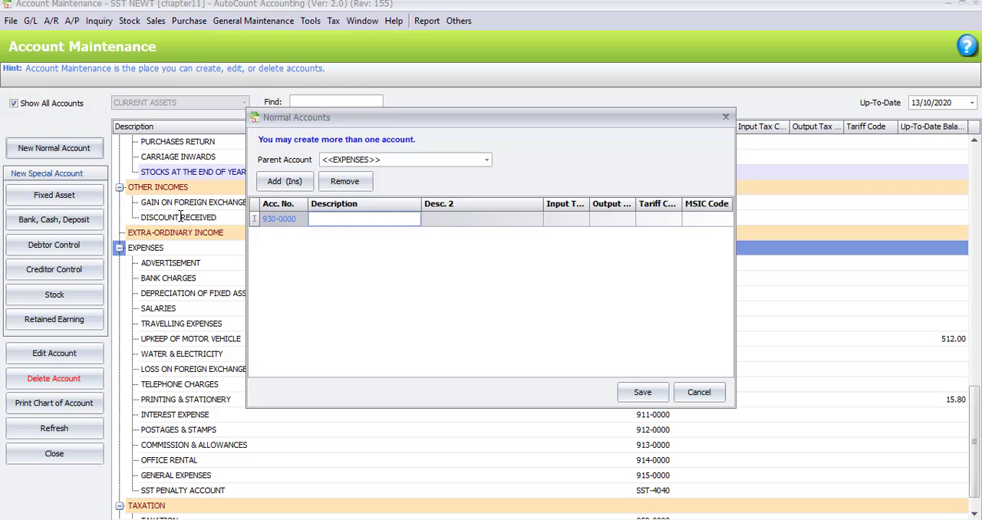
type("ROUNDING ADJUSTMENT")
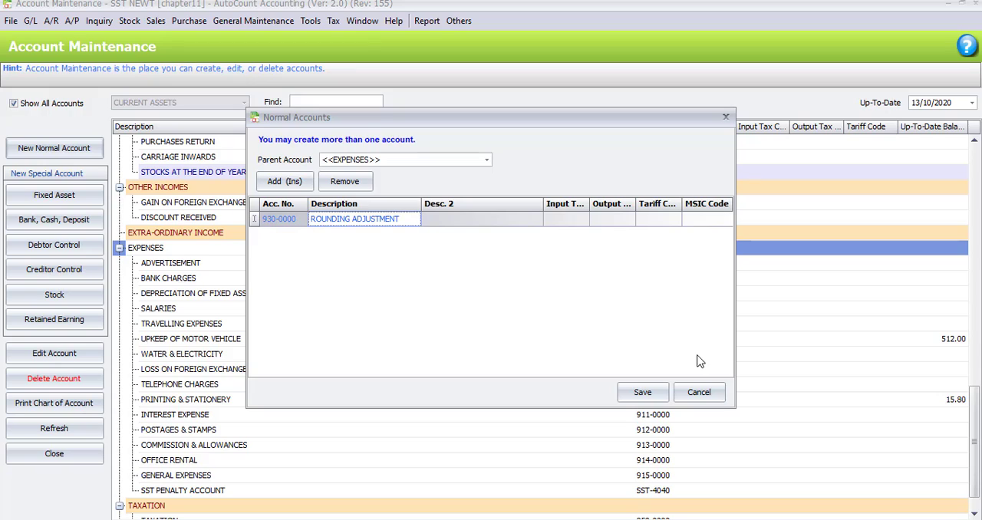
mouse_move(628, 328)
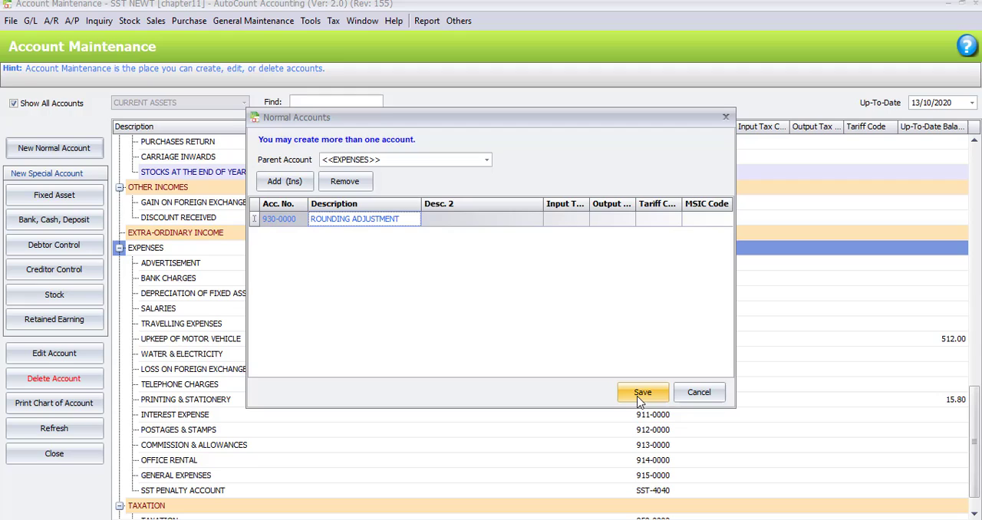
left_click(642, 392)
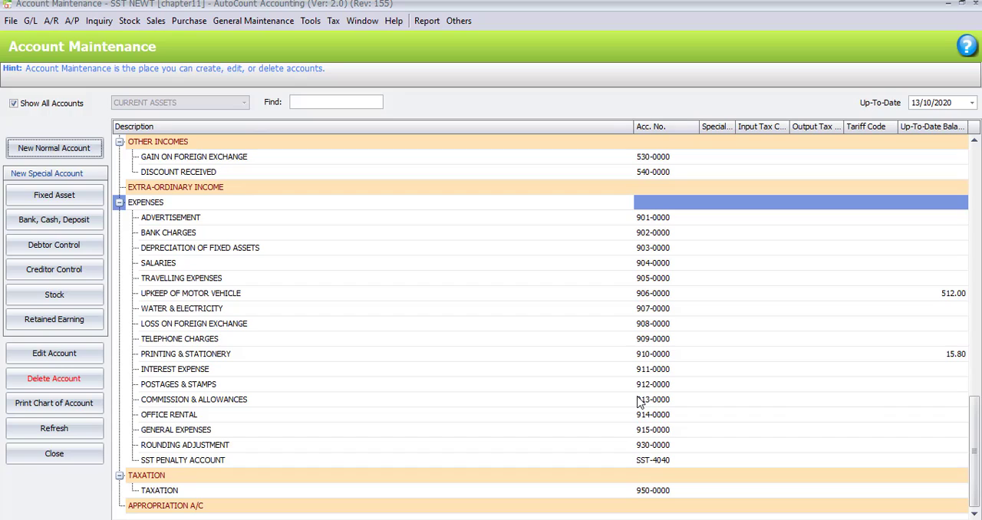
mouse_move(583, 430)
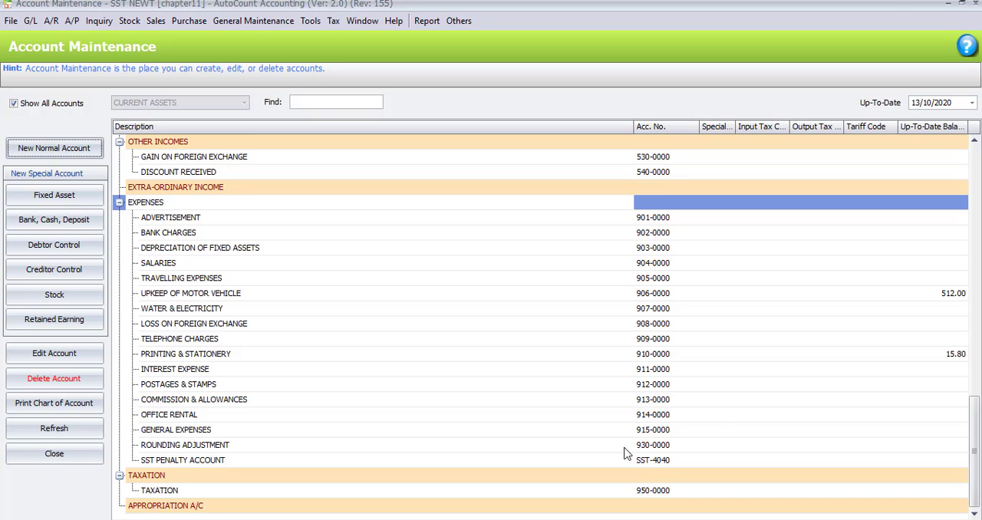
mouse_move(972, 9)
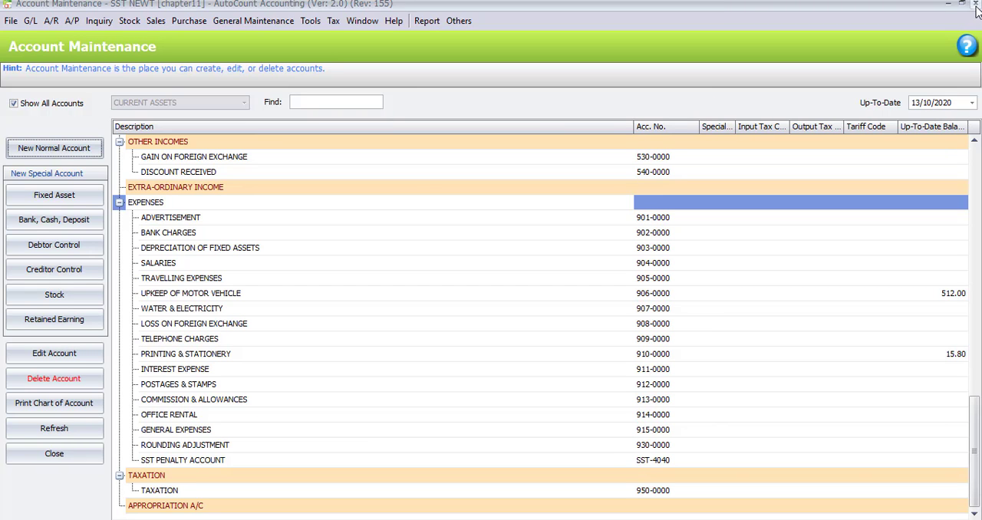
Close Account Maintenance after confirming 930-0000 appears under Expenses.
left_click(975, 6)
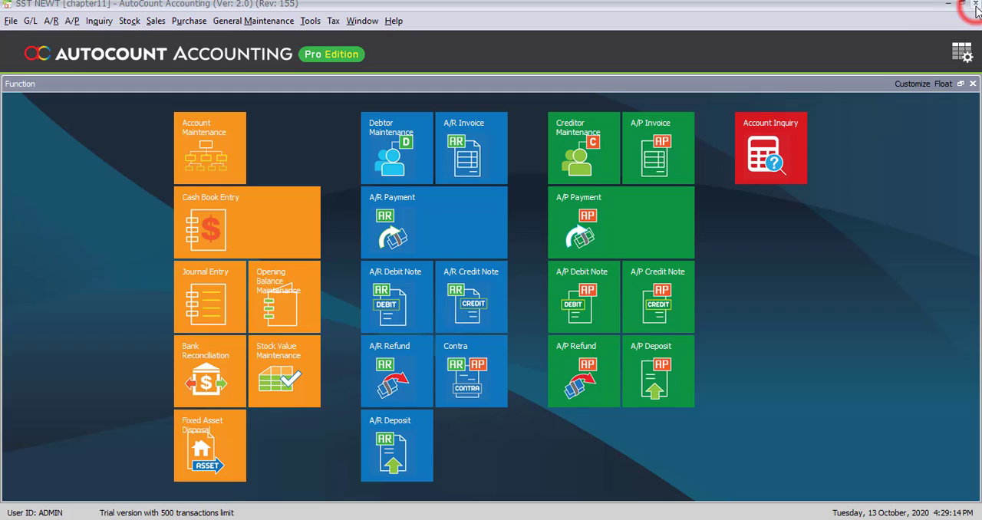
mouse_move(635, 51)
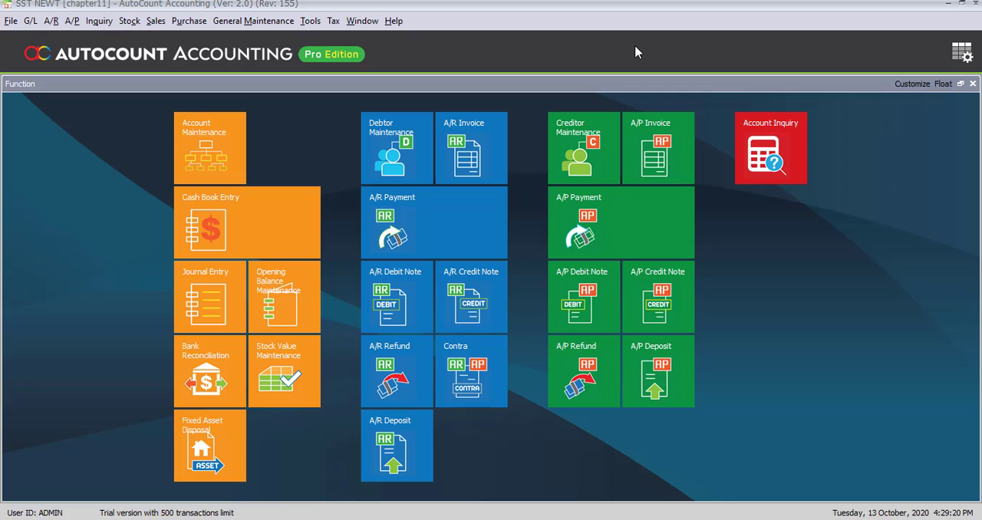
In Options > G/L Default Accounts, assign 930-0000 as the 5 Cents Rounding Adjustment Account.
left_click(307, 21)
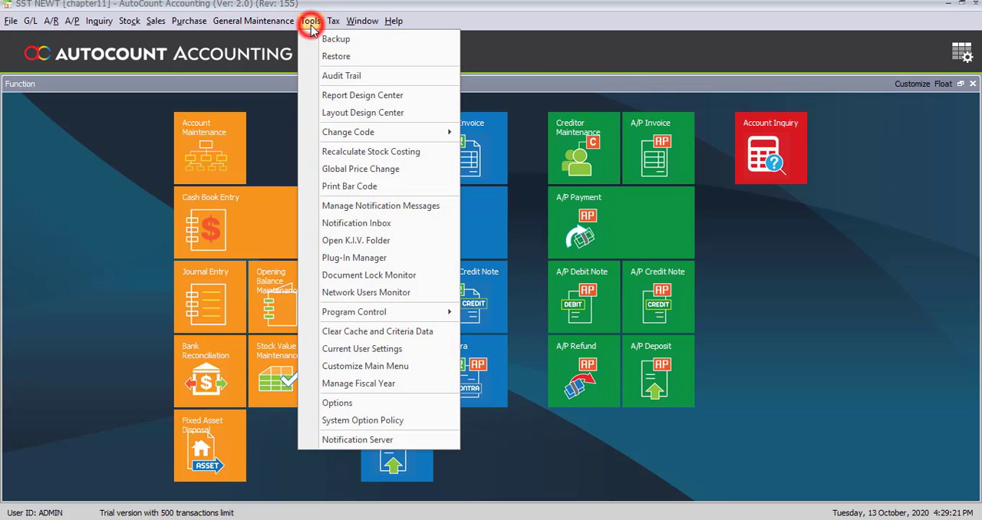
mouse_move(338, 402)
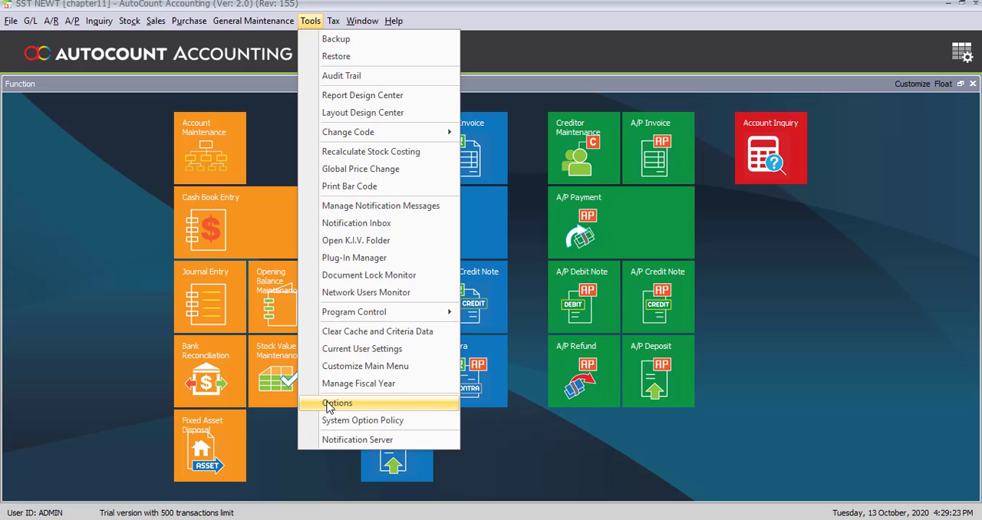
left_click(336, 402)
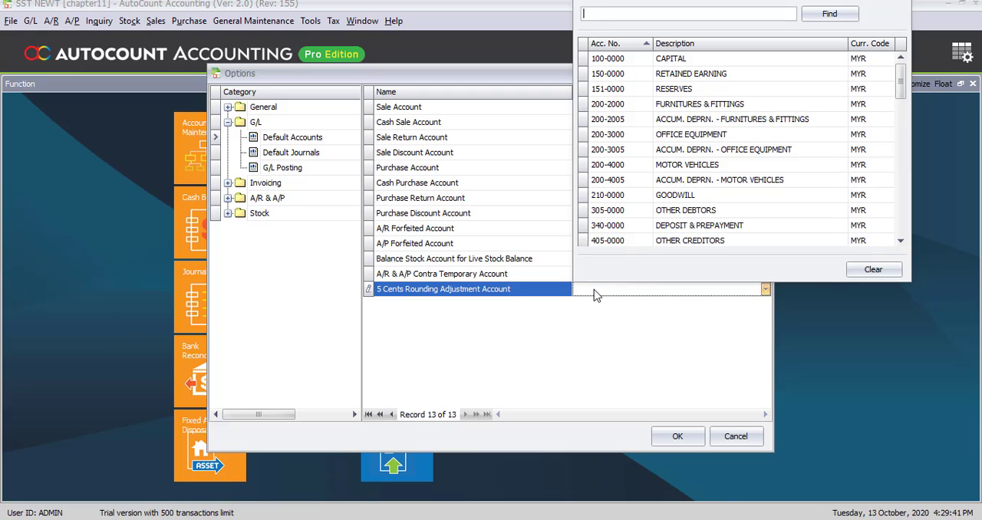
type("R")
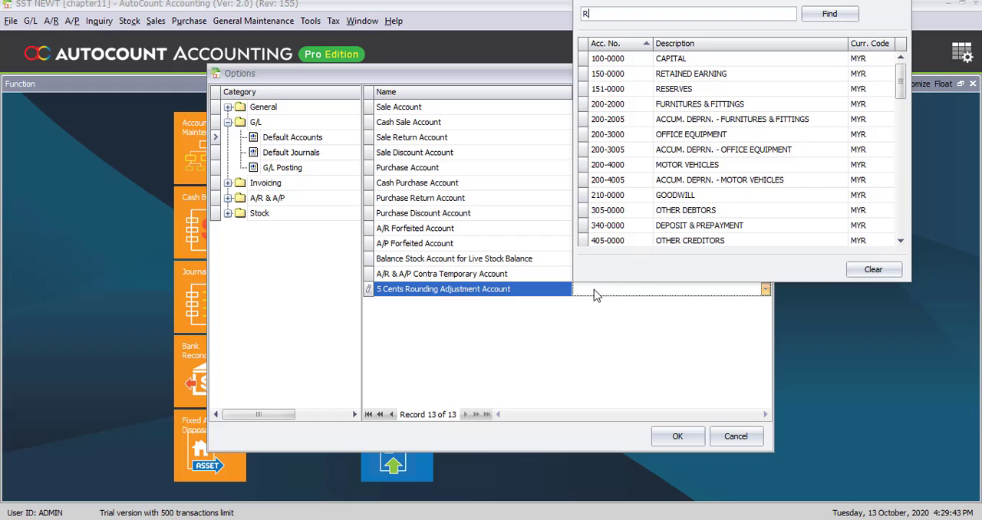
type("OU")
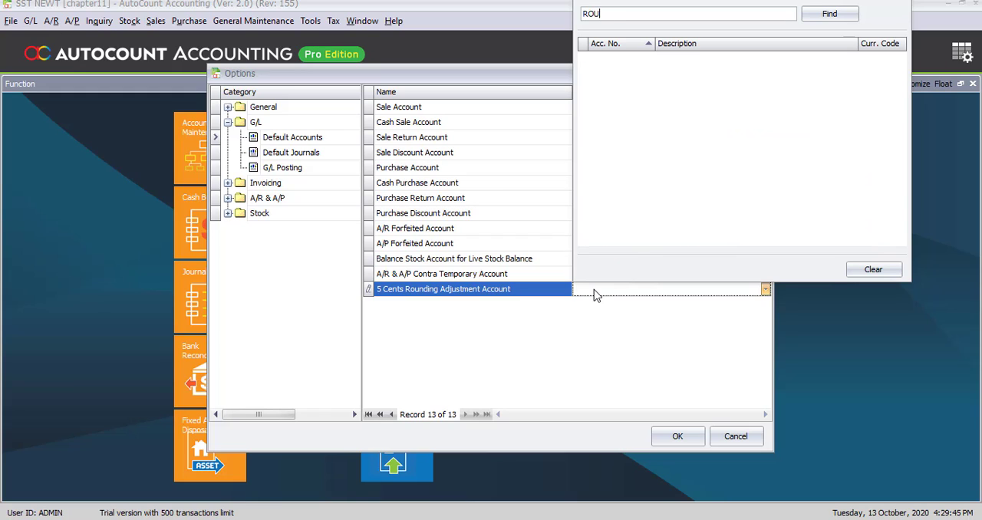
left_click(833, 14)
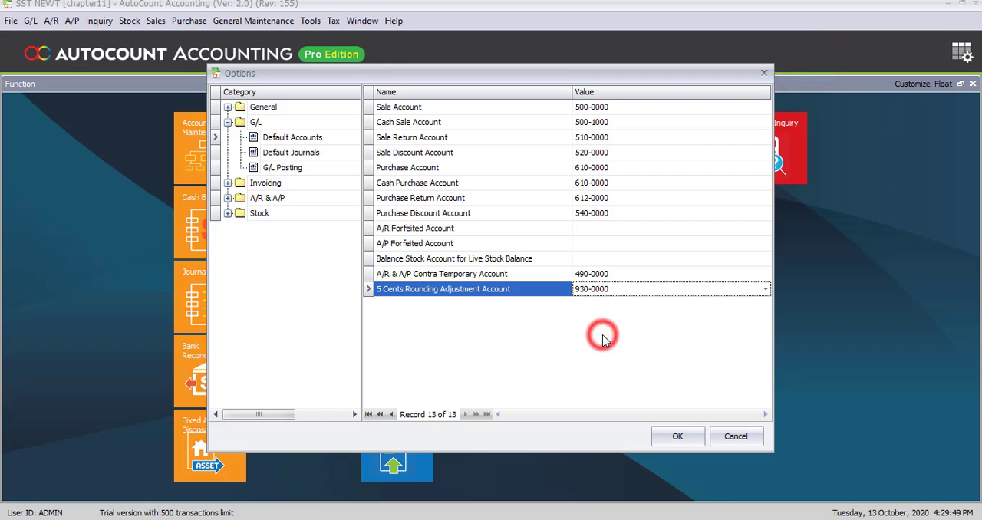
mouse_move(193, 206)
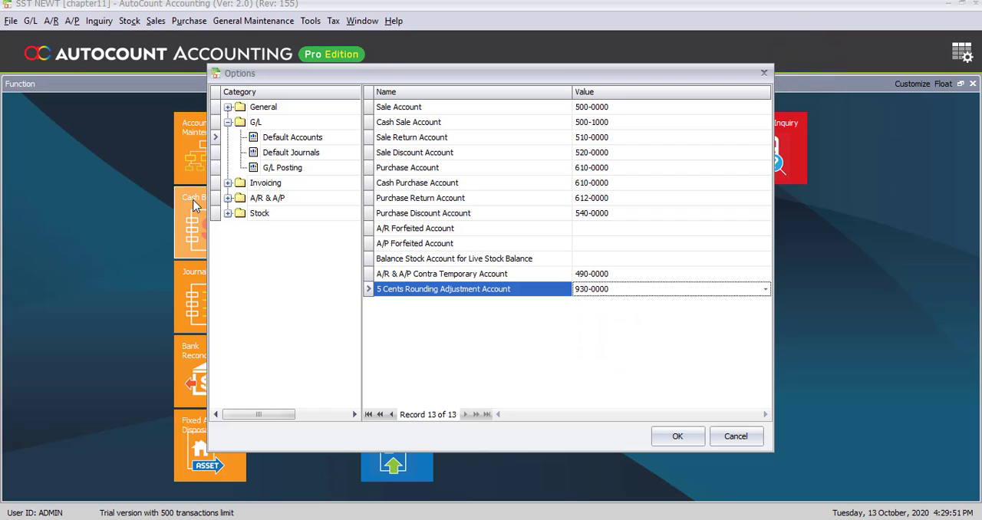
mouse_move(246, 270)
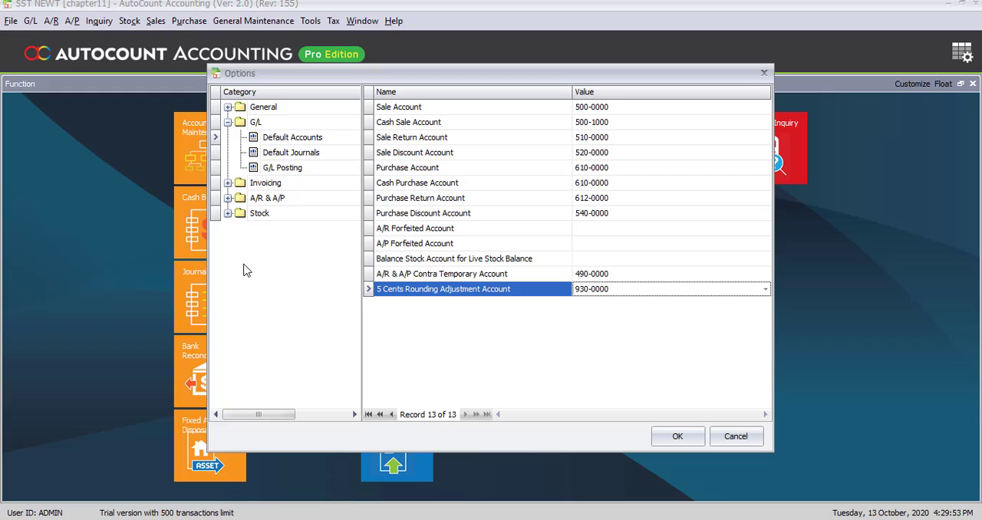
mouse_move(257, 256)
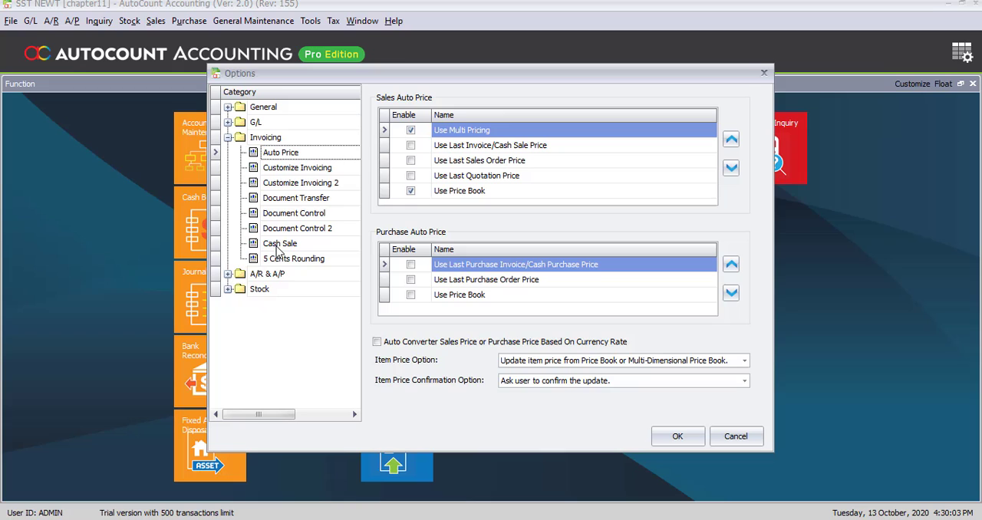
Show the Invoicing 5 Cents Rounding settings, all currently disabled.
left_click(294, 258)
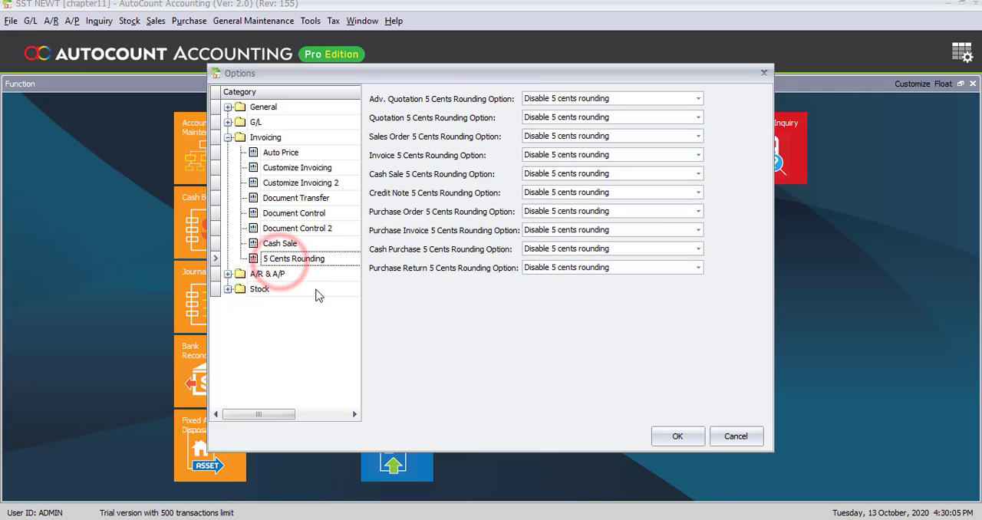
mouse_move(493, 282)
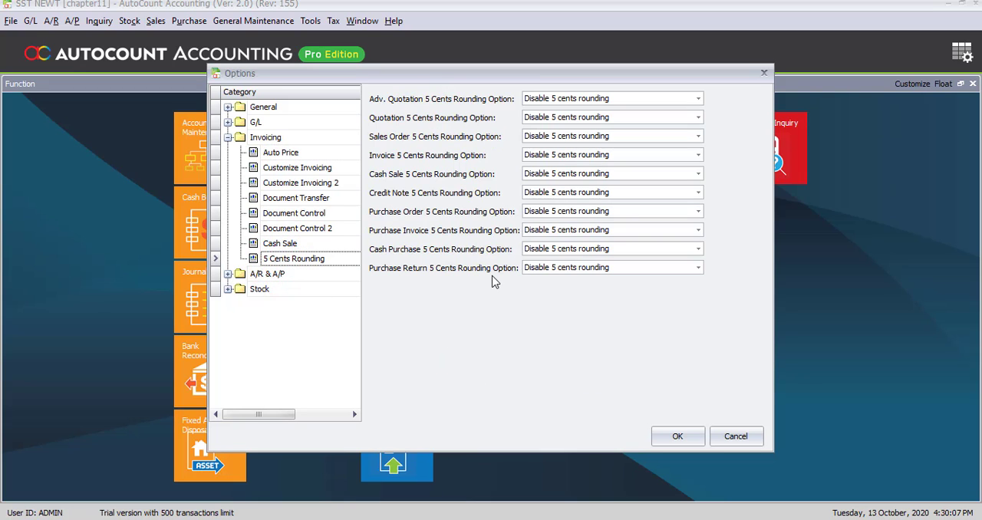
mouse_move(457, 365)
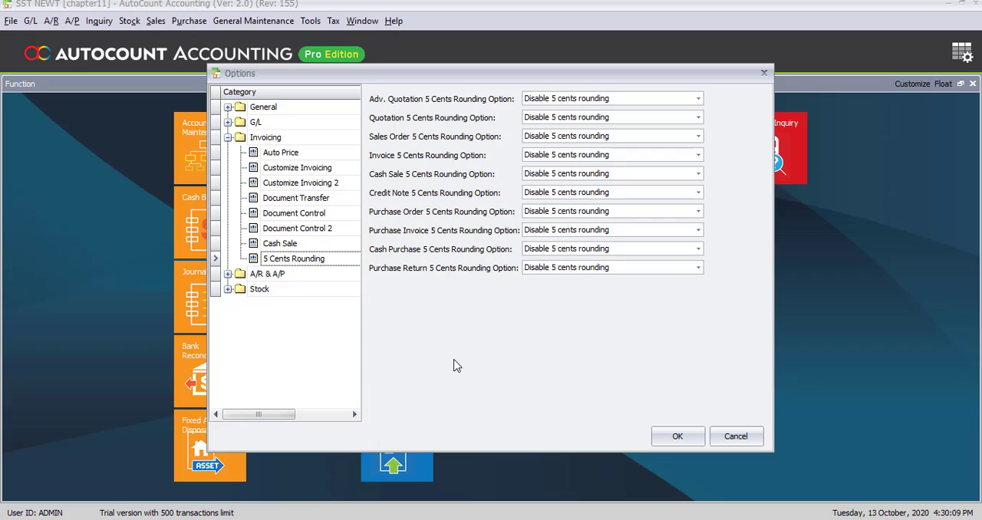
mouse_move(482, 319)
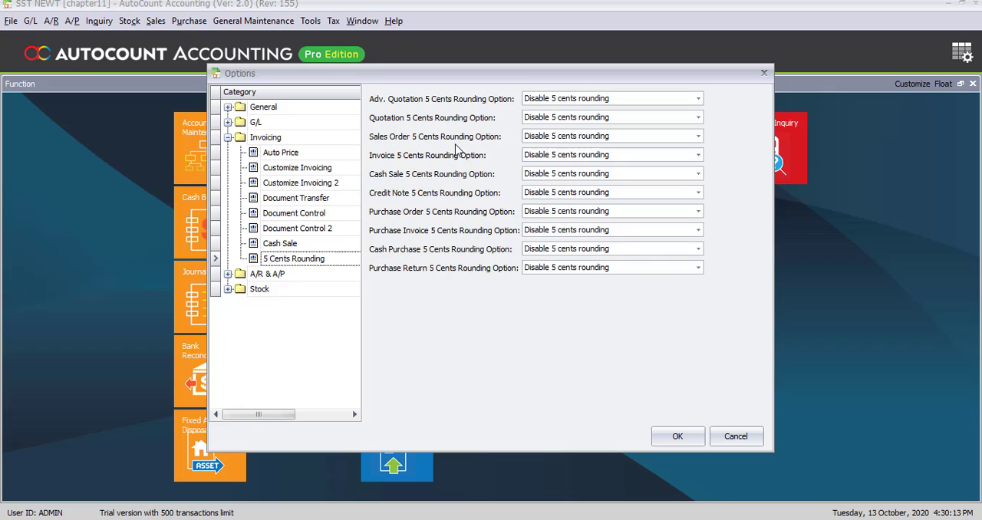
mouse_move(454, 205)
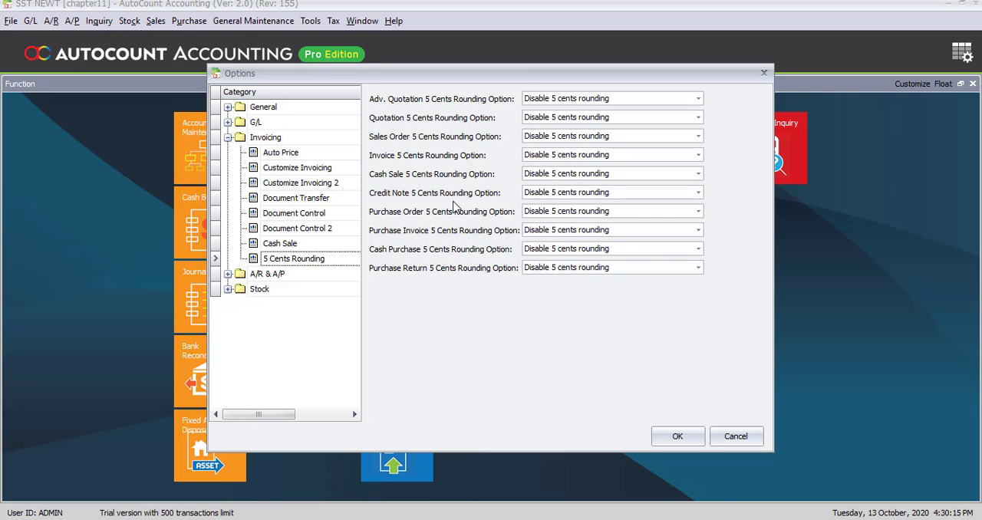
mouse_move(420, 123)
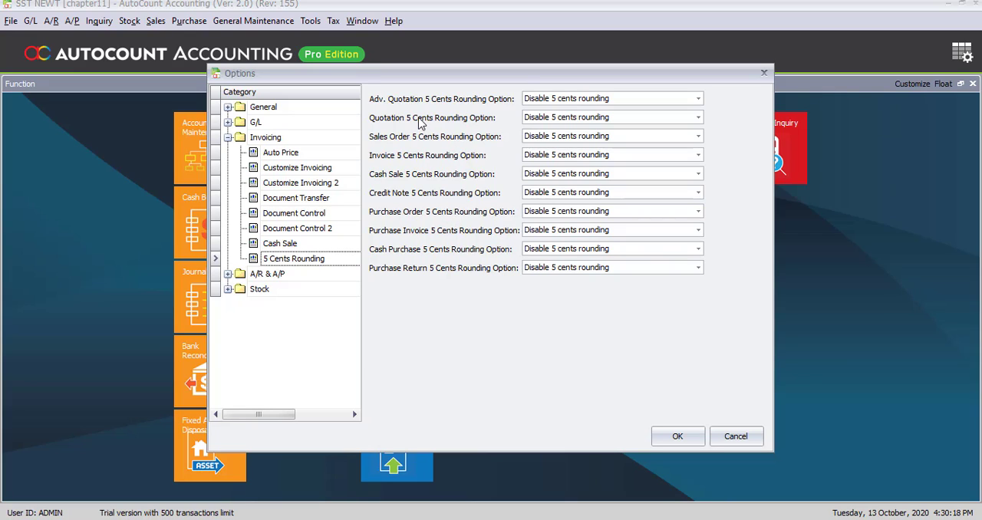
mouse_move(432, 178)
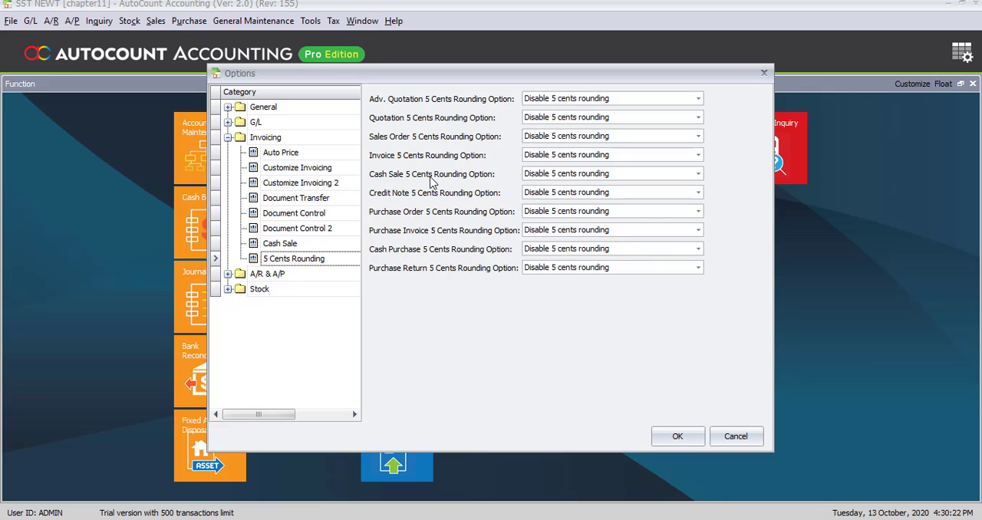
mouse_move(387, 161)
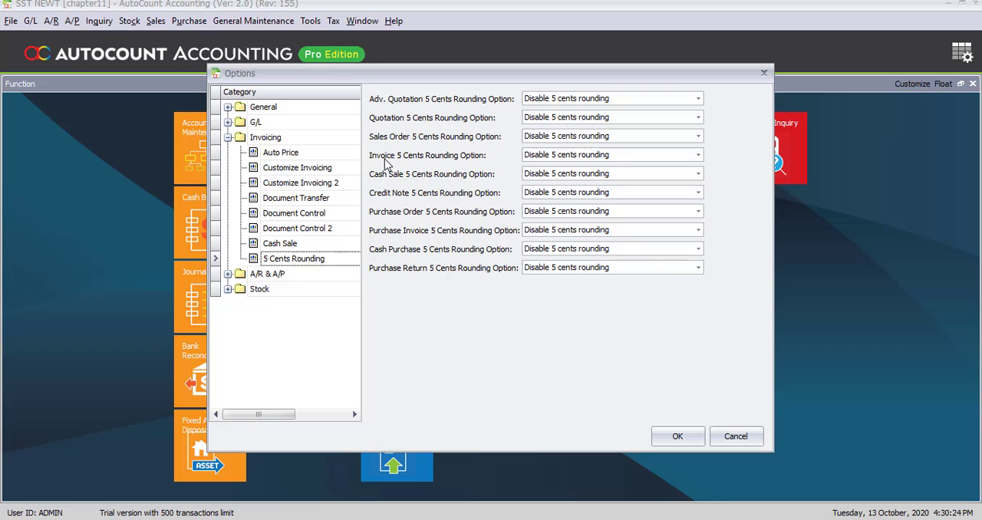
mouse_move(386, 181)
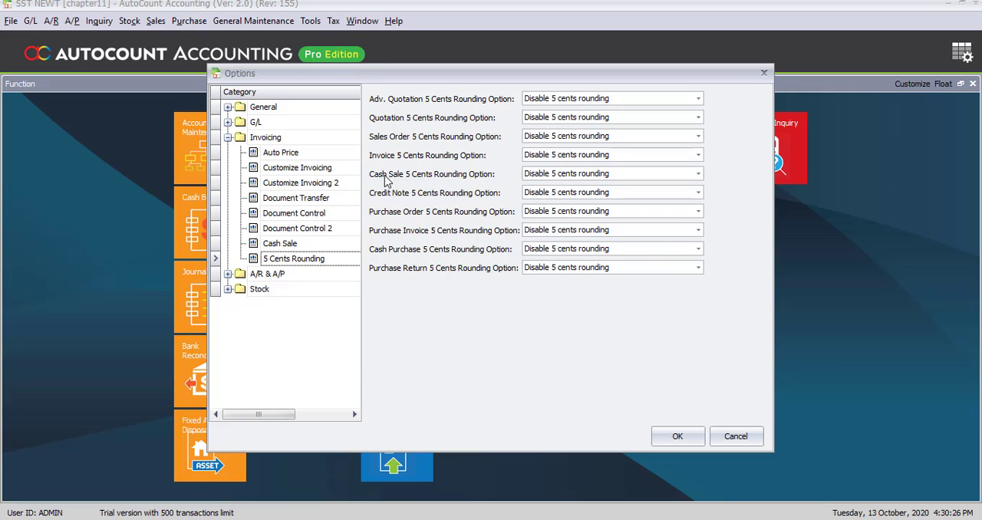
mouse_move(434, 186)
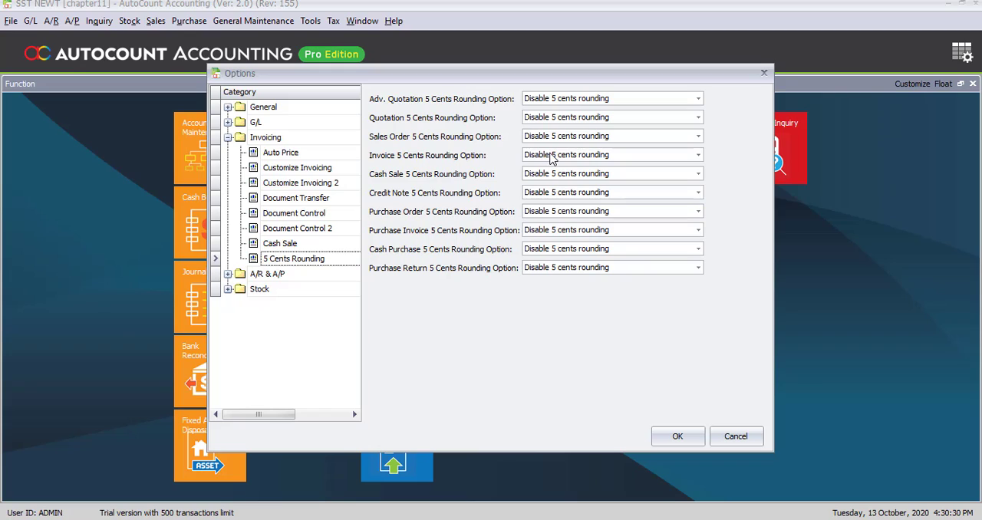
Set Invoice and Cash Sale rounding options to 'Enable 5 cents rounding'.
left_click(551, 153)
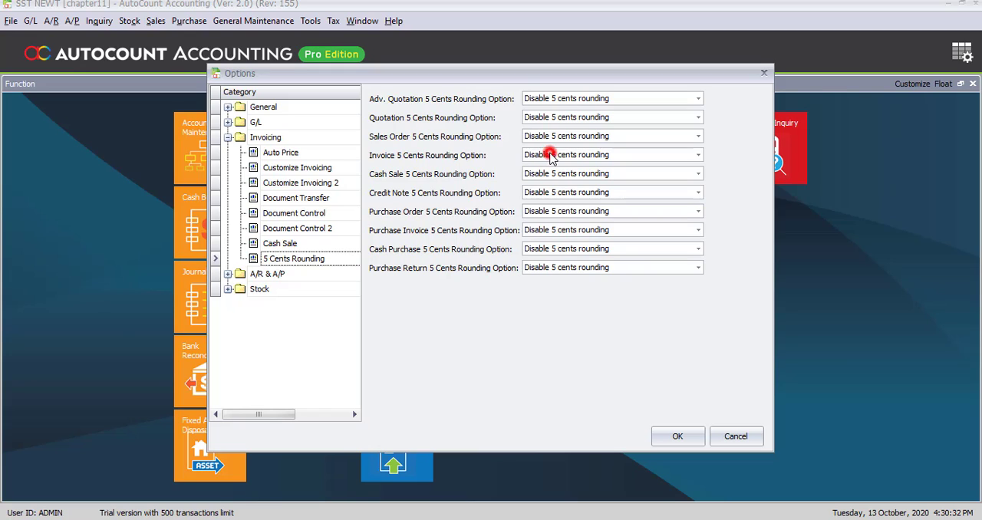
left_click(696, 153)
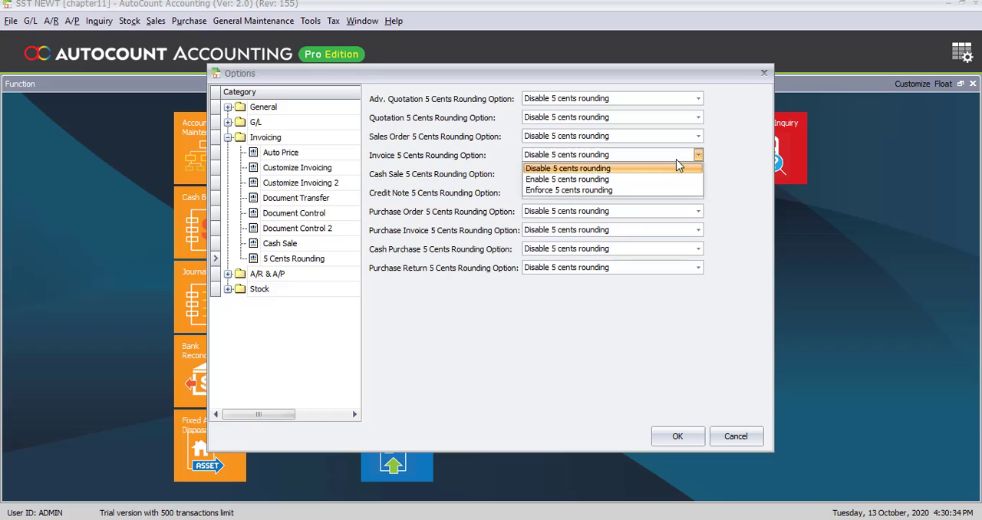
mouse_move(687, 176)
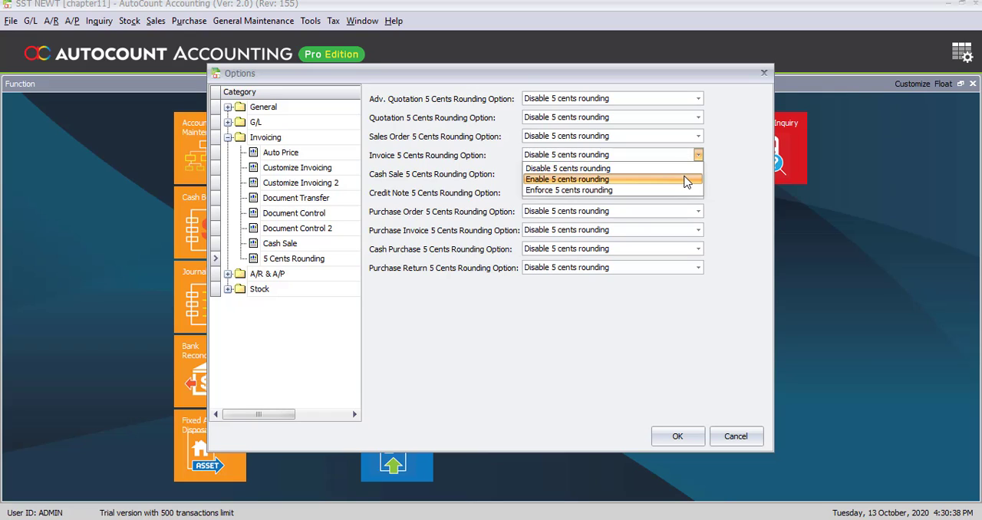
mouse_move(684, 190)
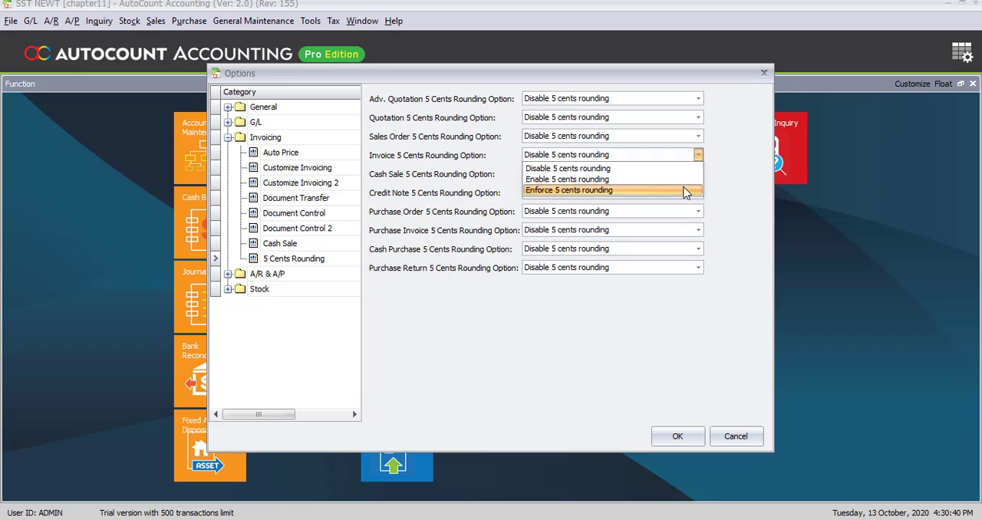
mouse_move(684, 178)
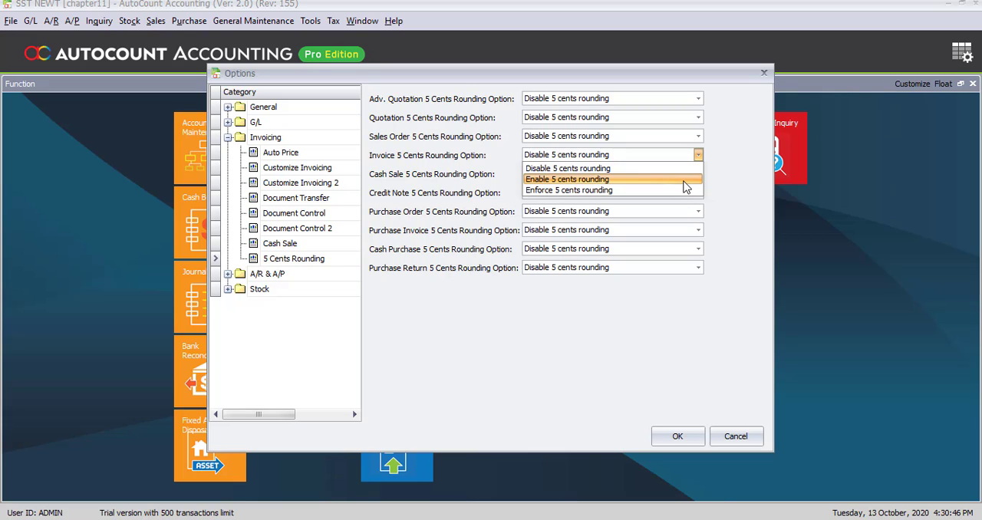
mouse_move(561, 184)
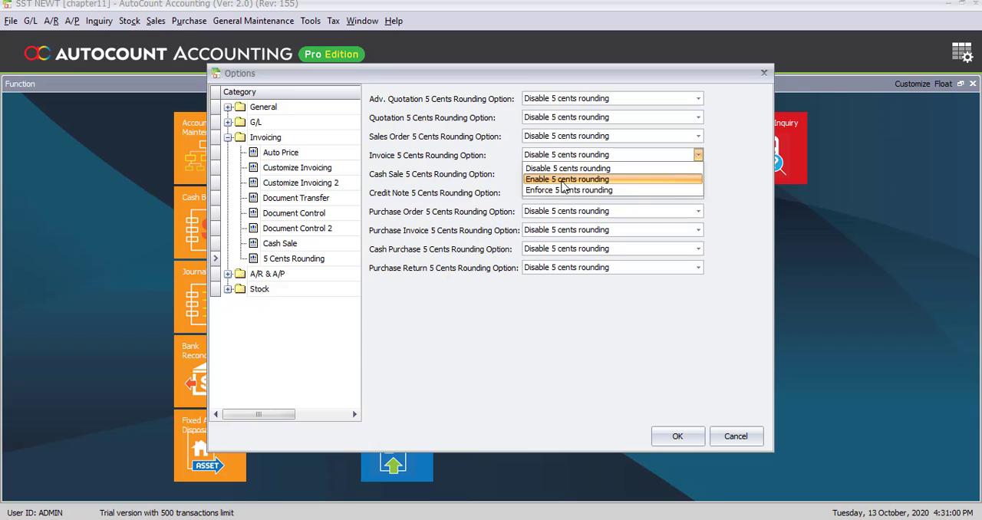
left_click(566, 178)
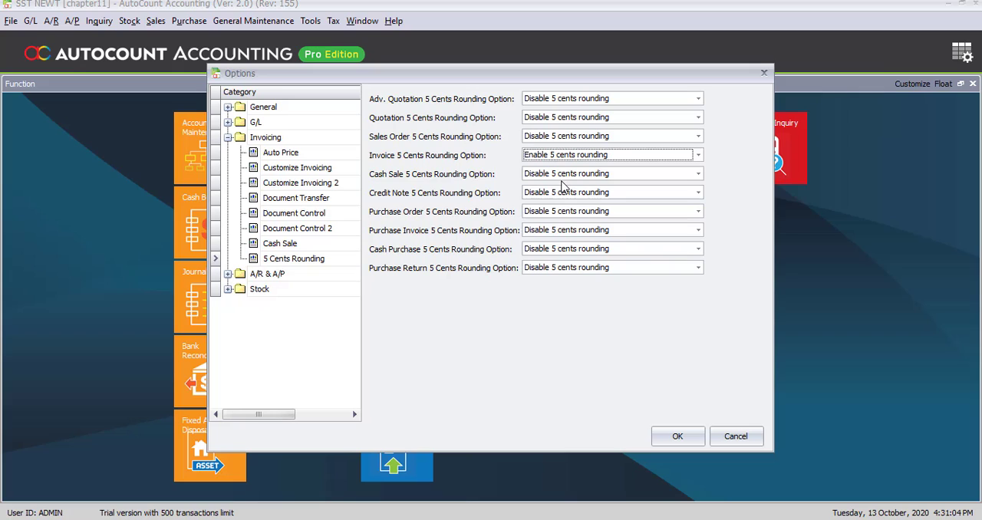
left_click(696, 173)
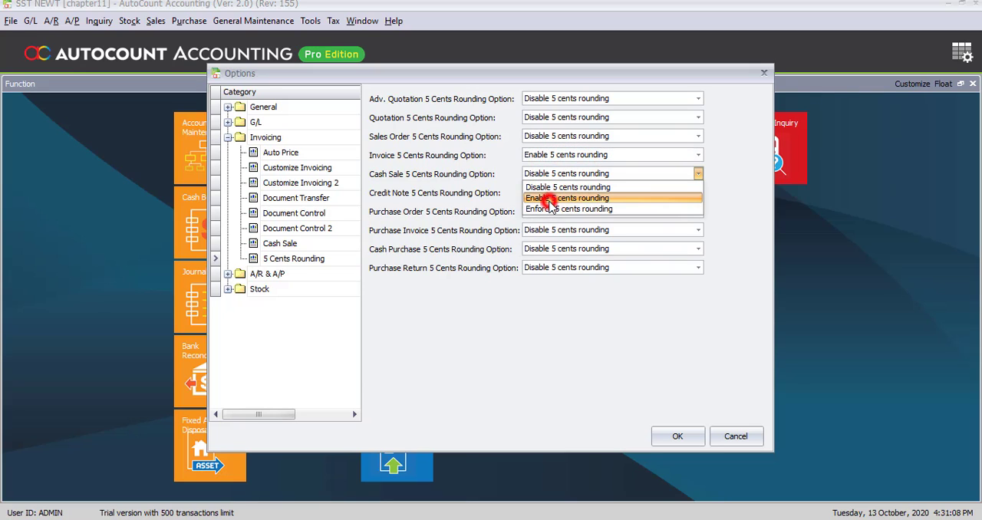
left_click(564, 196)
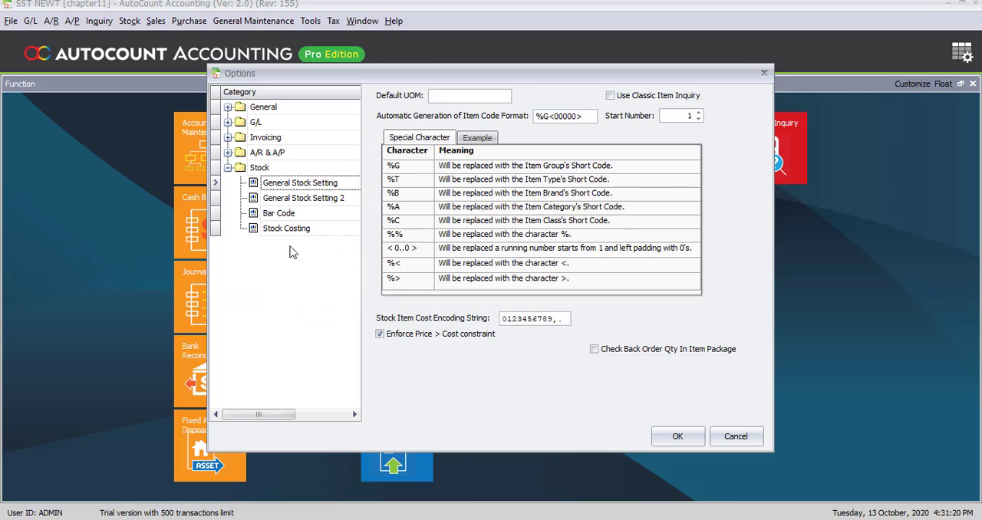
mouse_move(478, 108)
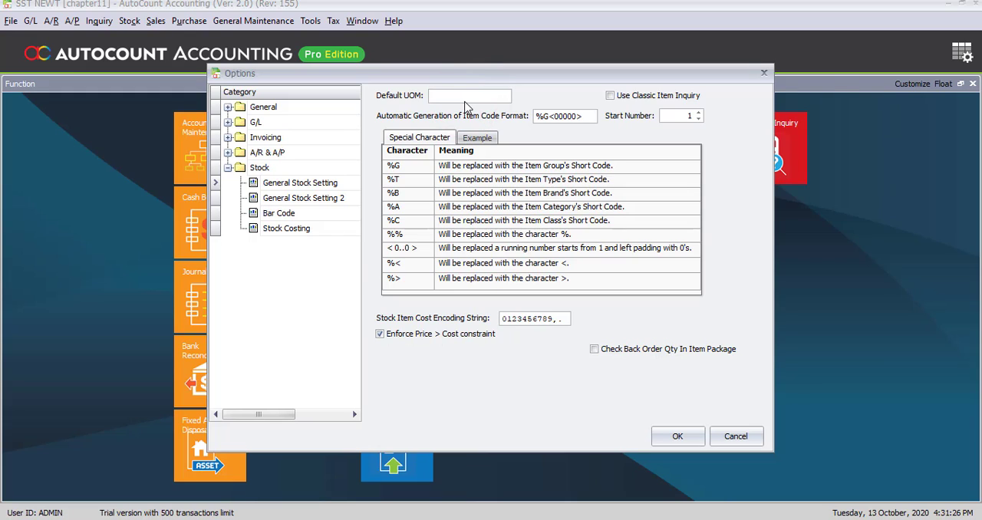
Set the Default UOM in General Stock Setting to UNIT.
left_click(457, 95)
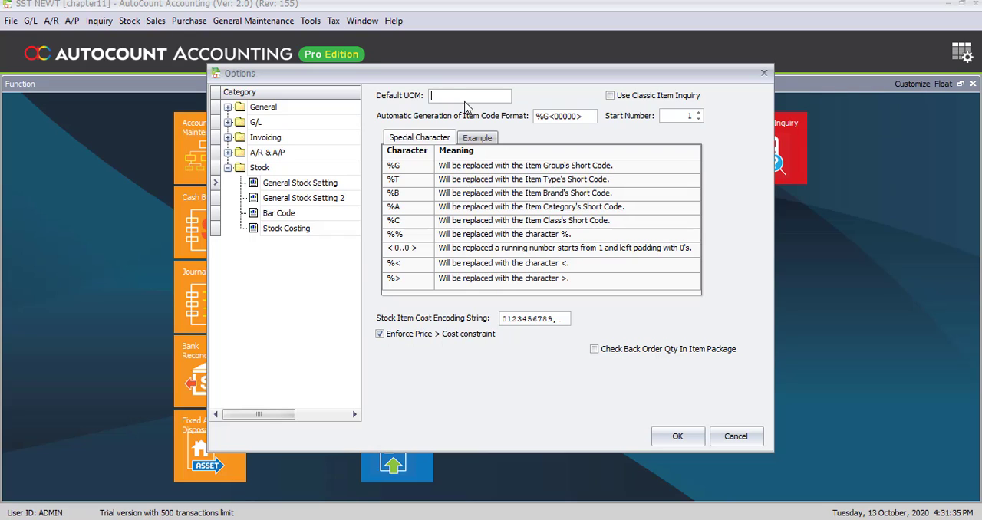
type("UNIT")
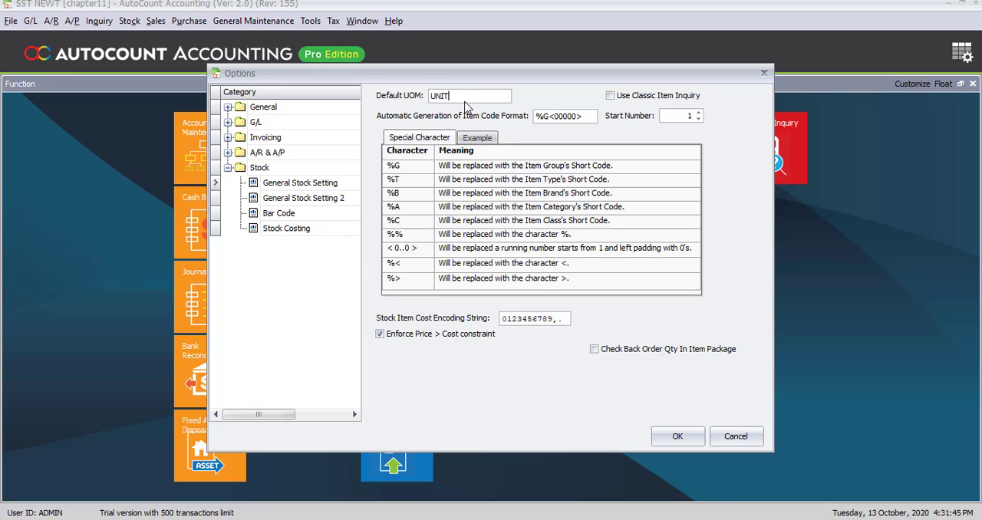
mouse_move(368, 86)
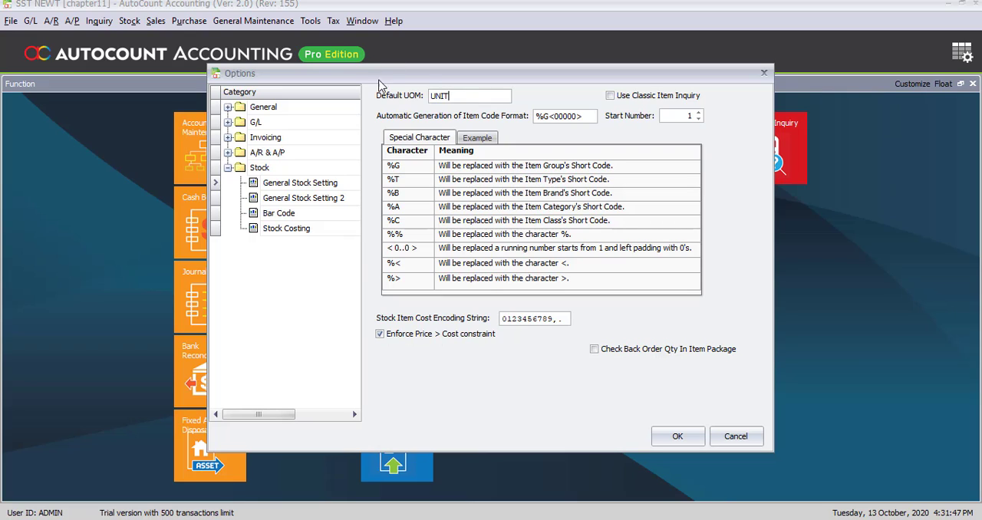
mouse_move(391, 105)
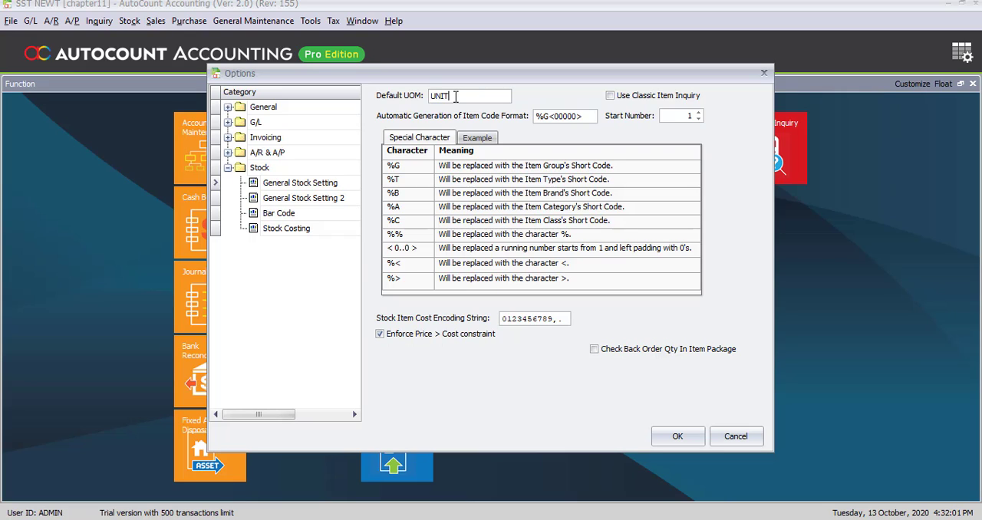
mouse_move(628, 375)
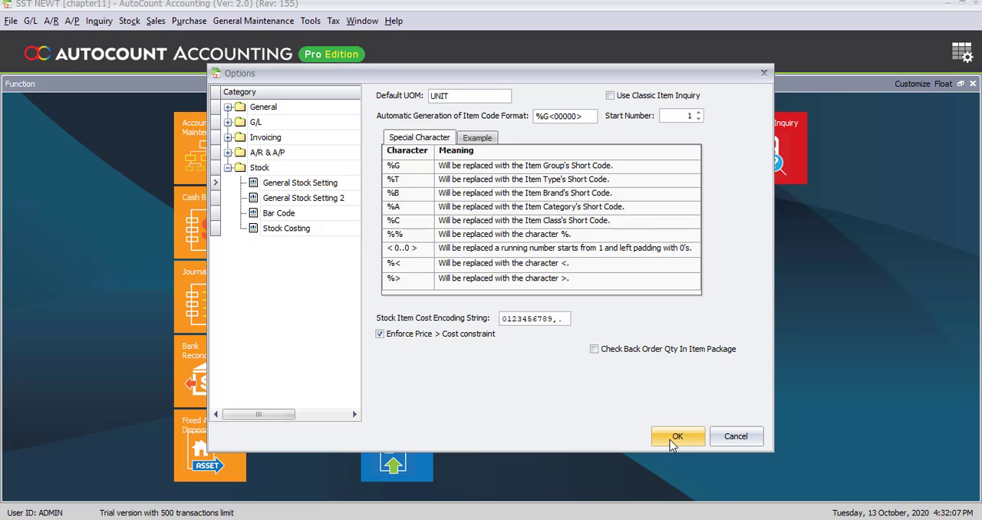
Confirm and close Options with OK, then browse the Tax menu.
left_click(676, 435)
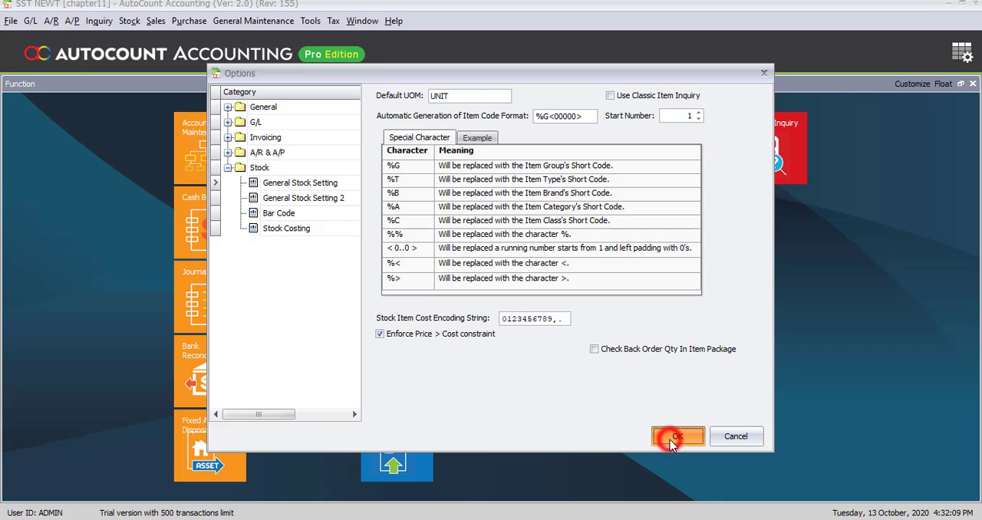
left_click(676, 436)
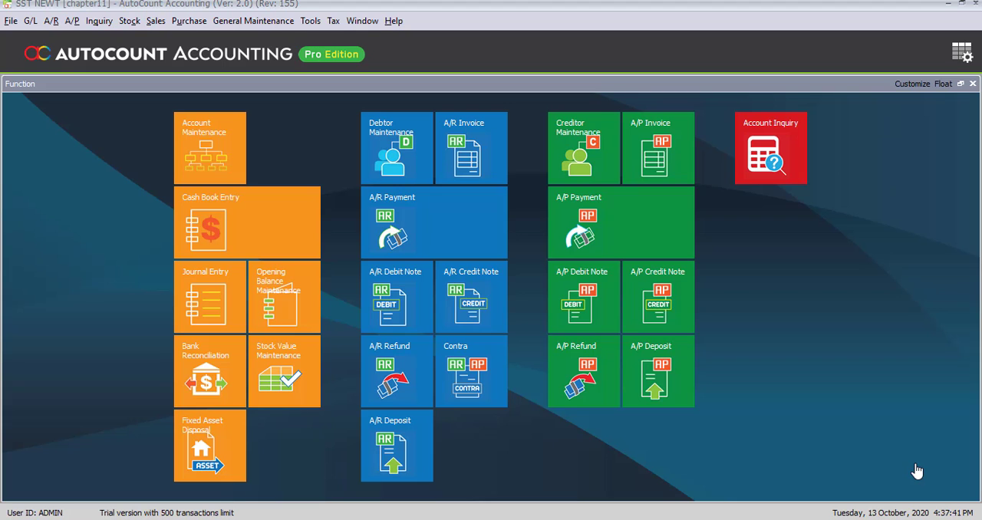
left_click(334, 21)
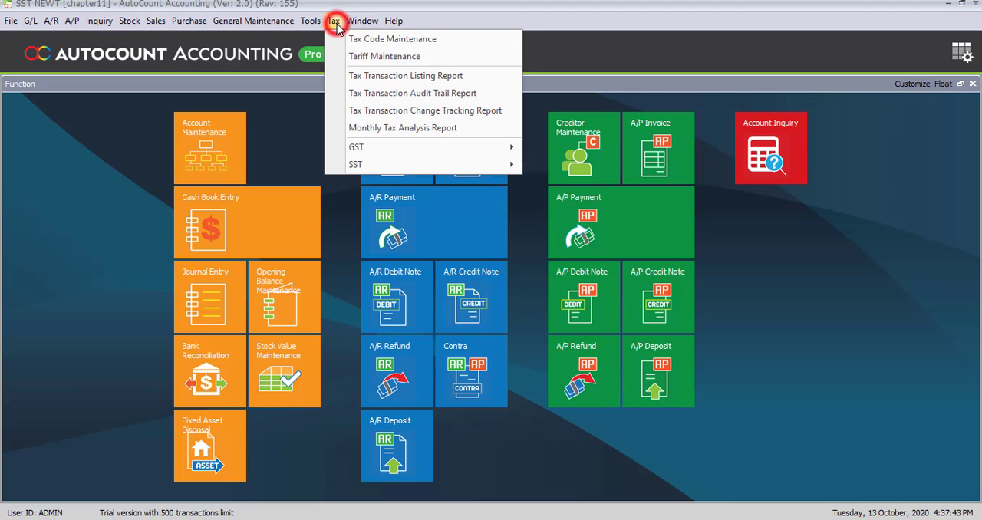
left_click(393, 38)
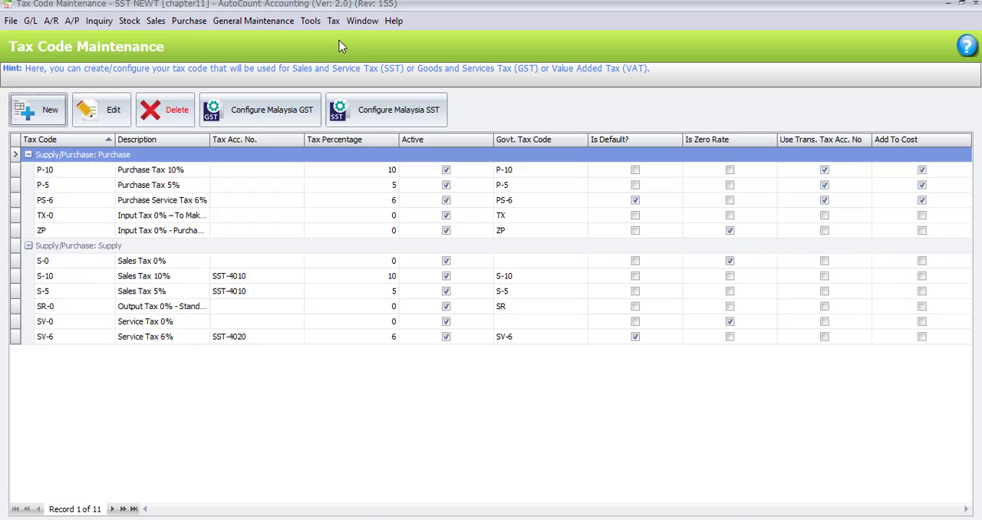
mouse_move(98, 191)
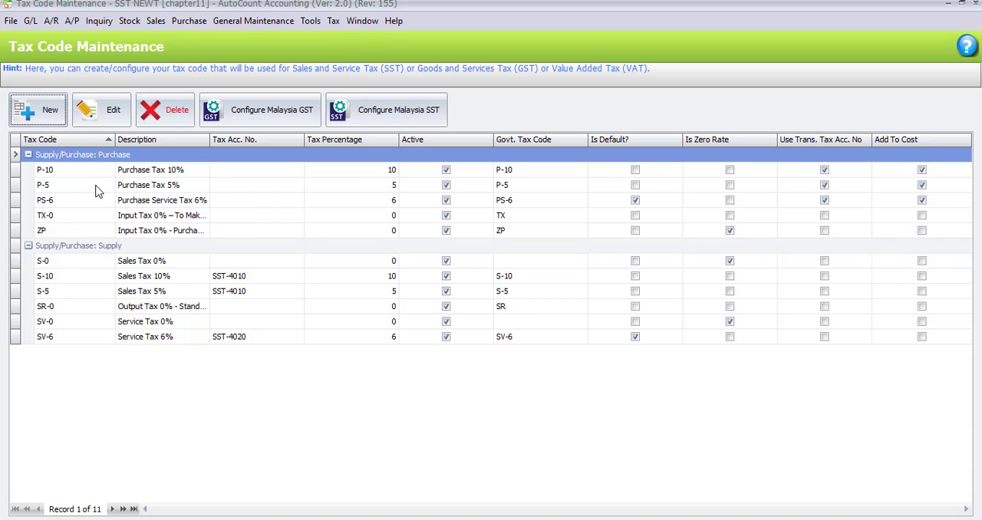
mouse_move(63, 169)
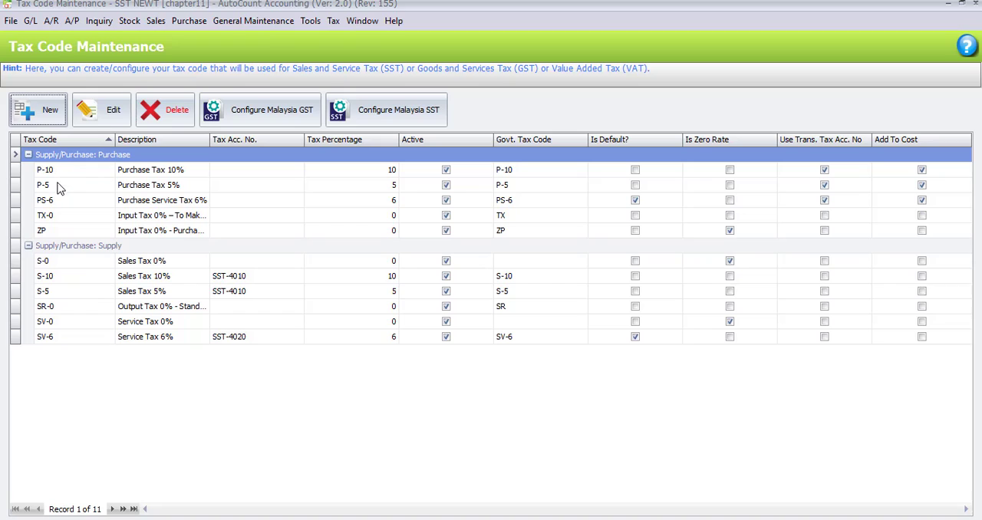
mouse_move(63, 189)
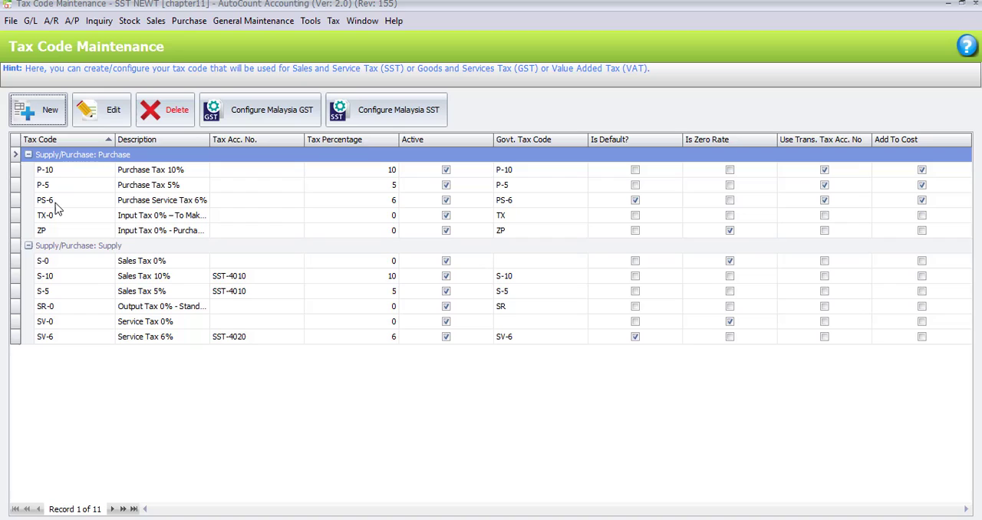
mouse_move(73, 211)
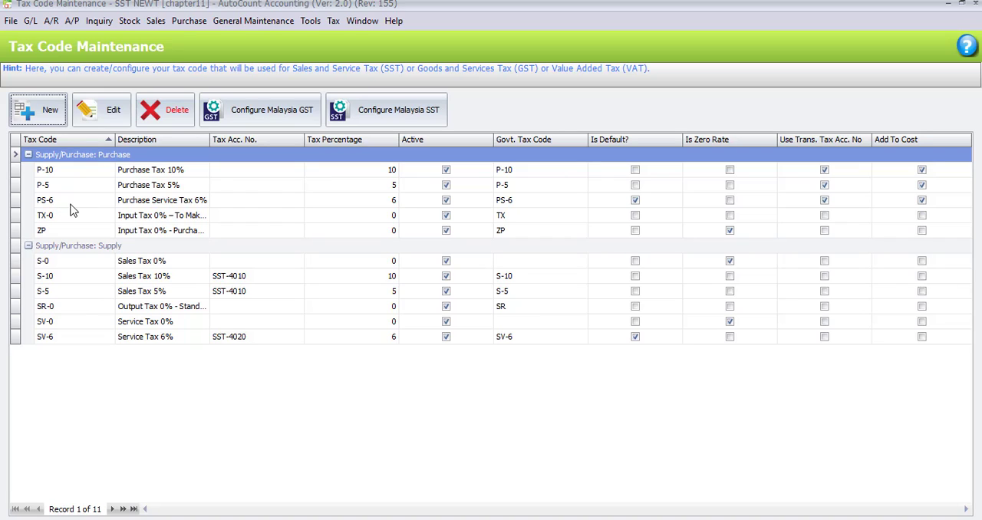
mouse_move(126, 214)
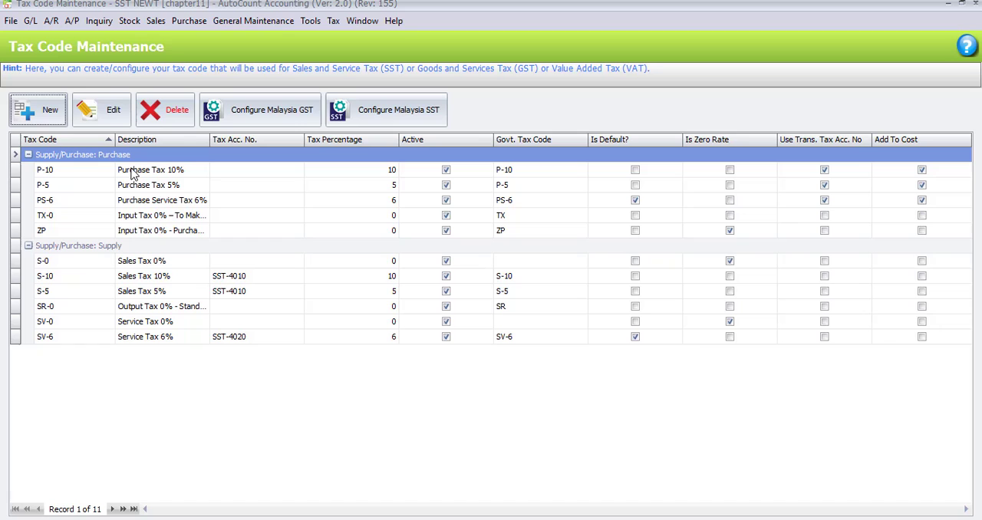
left_click(101, 110)
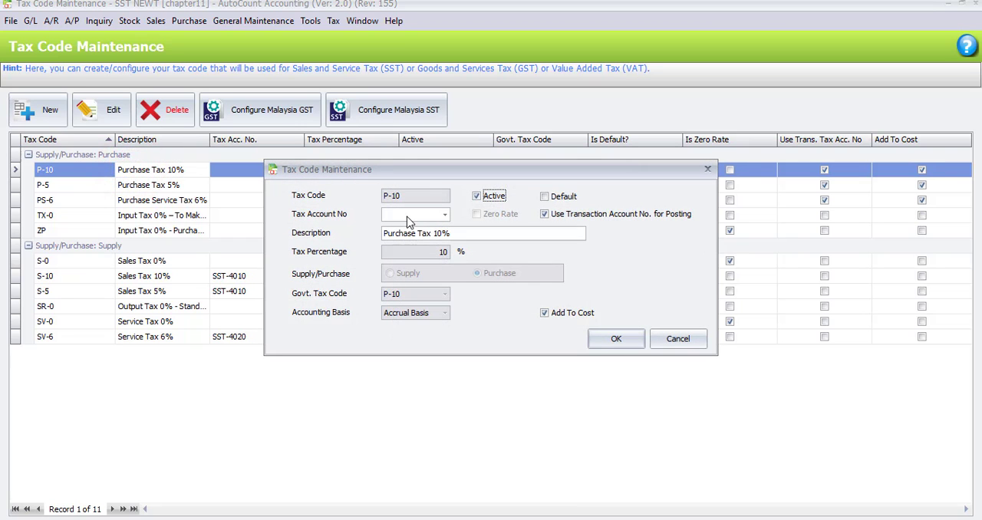
left_click(443, 215)
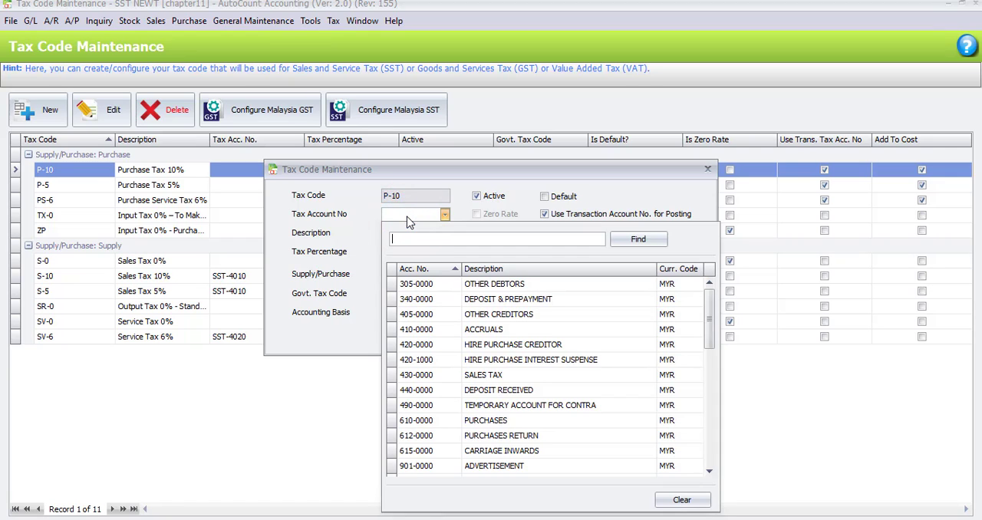
left_click(617, 338)
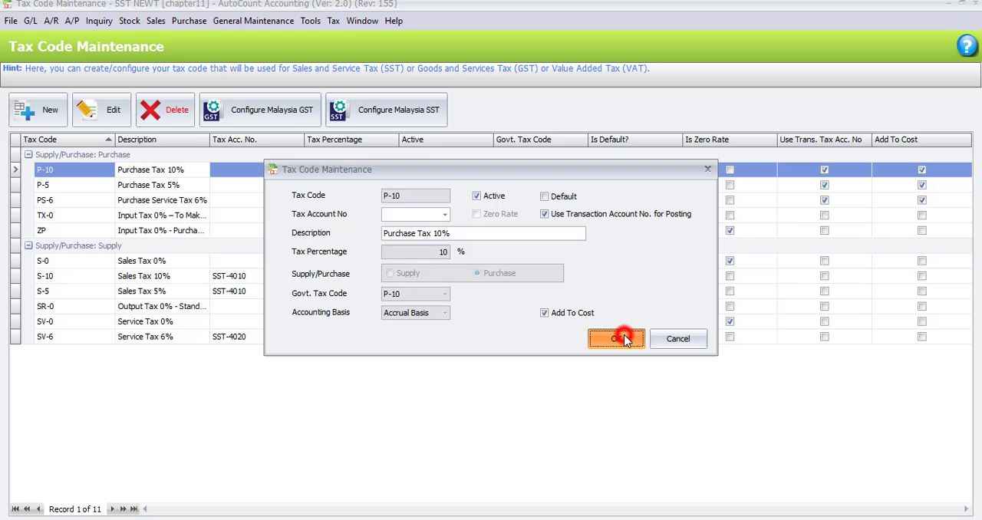
left_click(617, 337)
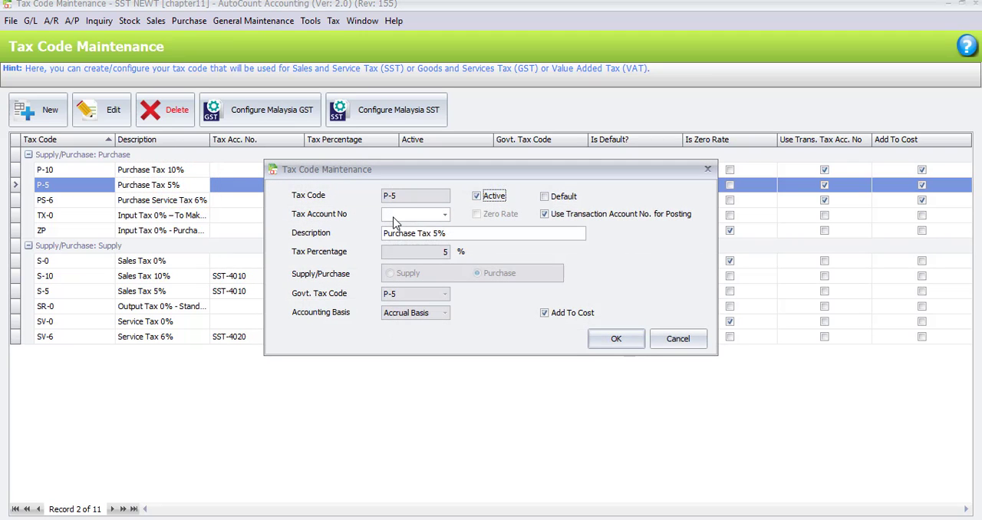
left_click(616, 338)
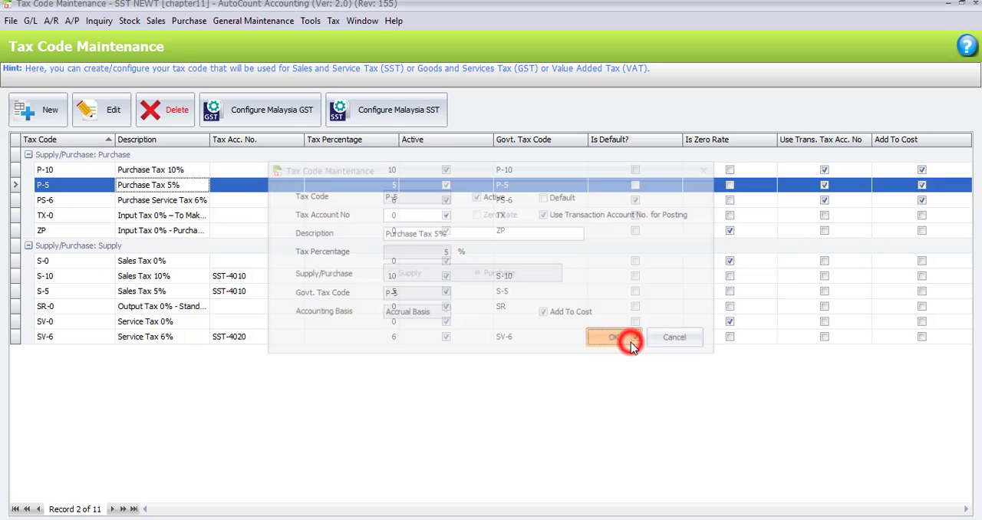
left_click(618, 337)
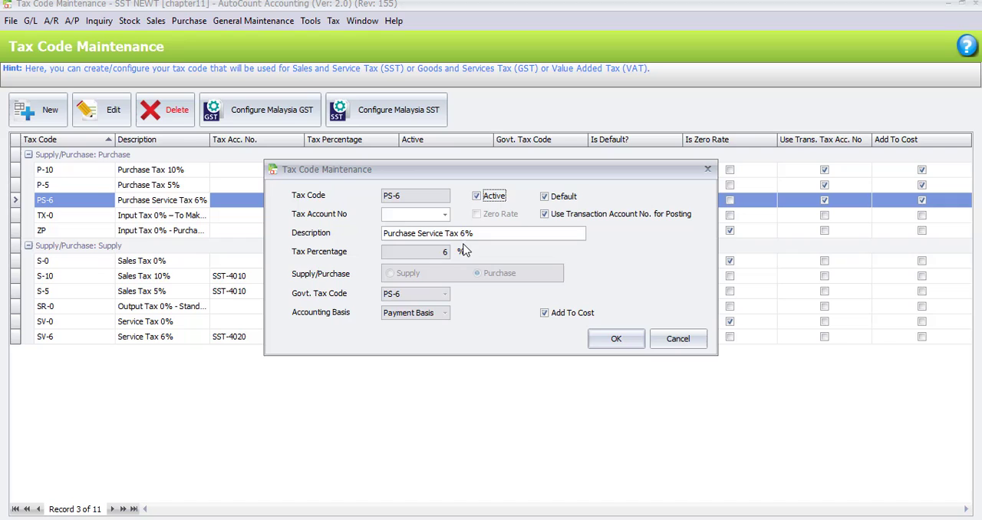
left_click(617, 338)
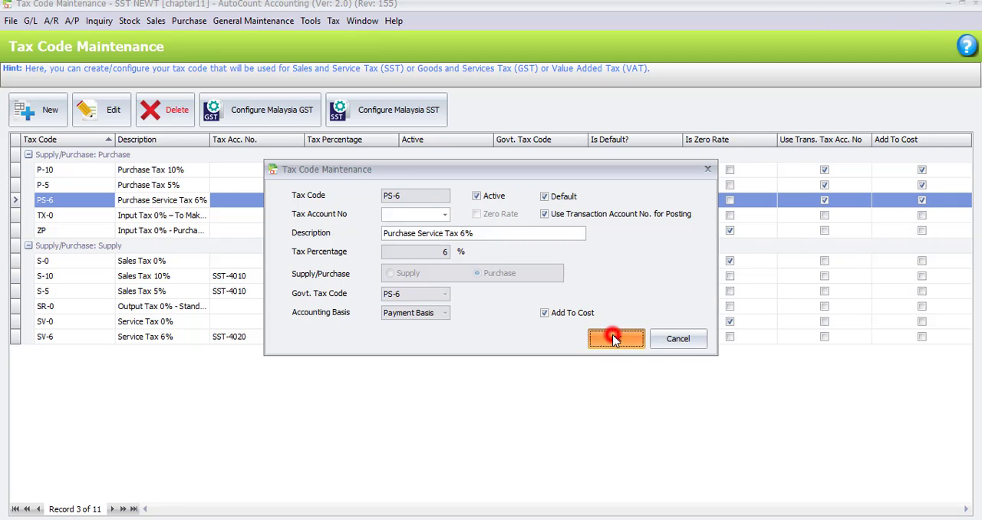
left_click(615, 337)
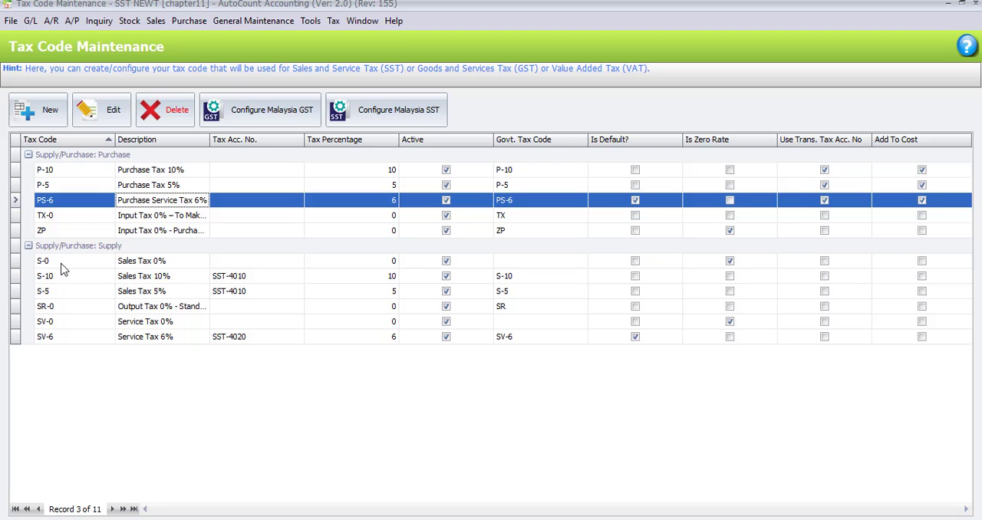
mouse_move(130, 268)
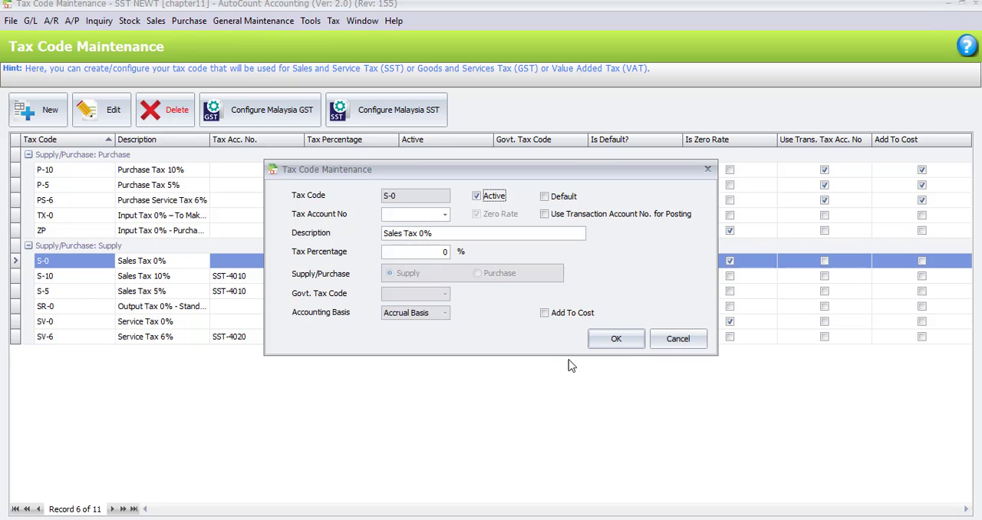
left_click(617, 337)
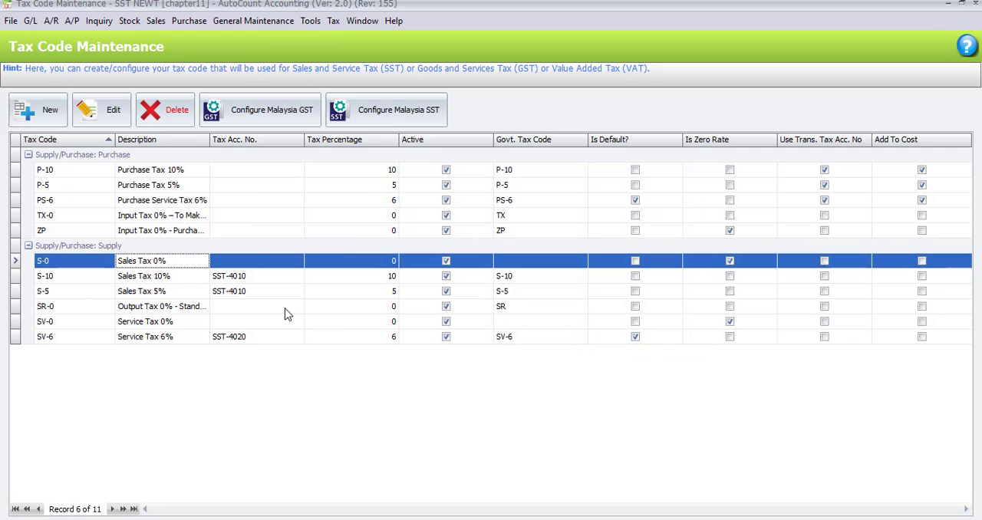
mouse_move(126, 285)
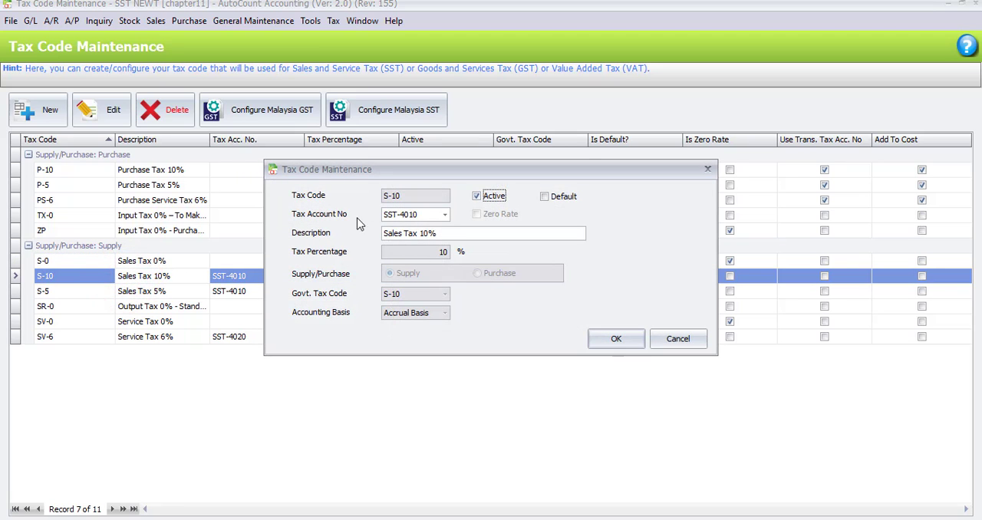
left_click(444, 215)
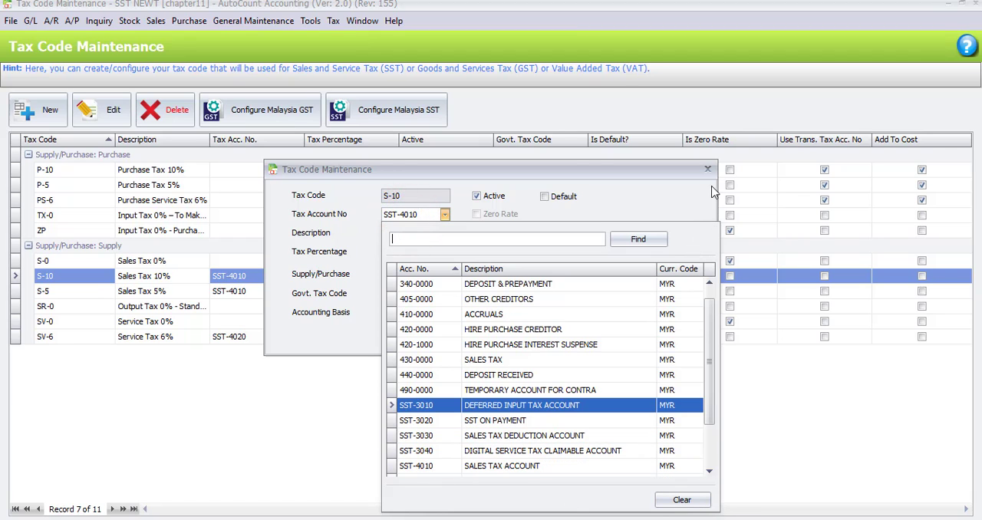
left_click(707, 169)
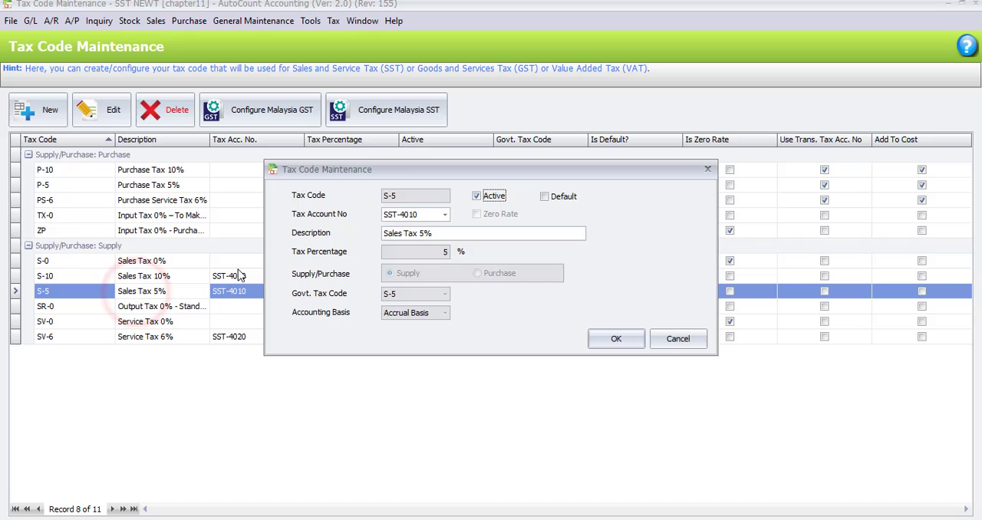
left_click(443, 214)
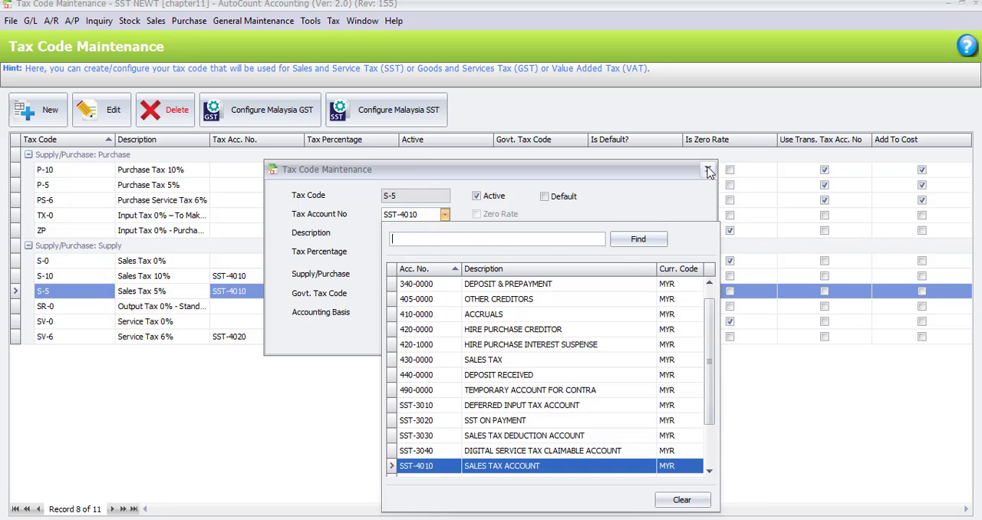
left_click(708, 170)
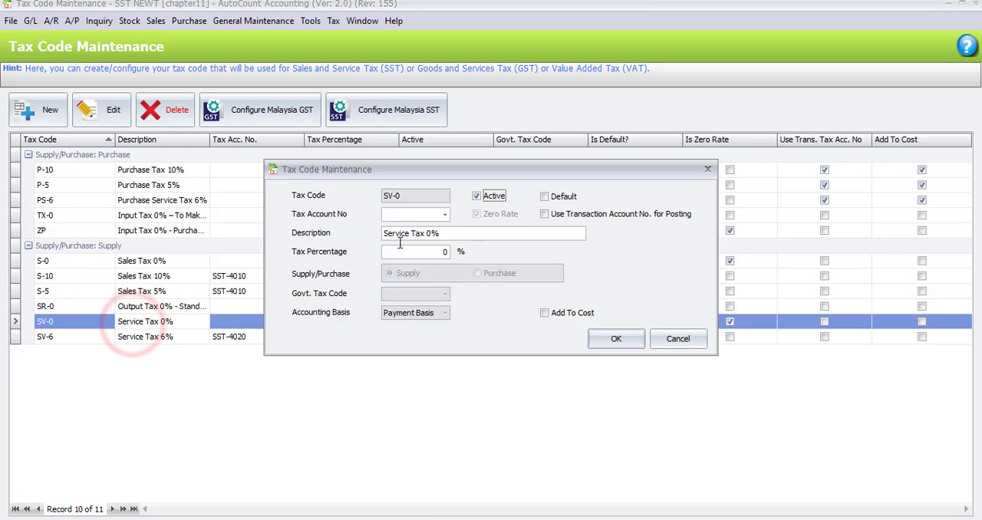
mouse_move(543, 302)
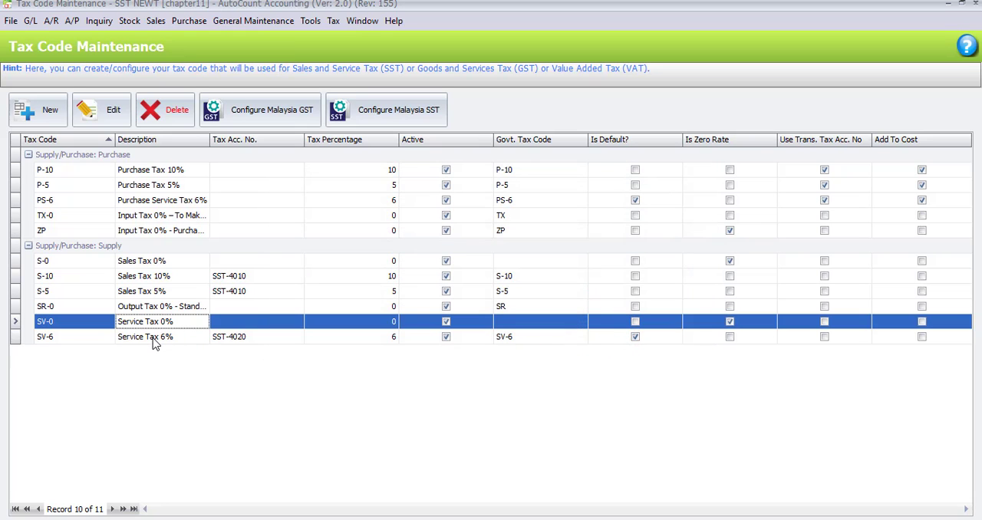
double_click(154, 337)
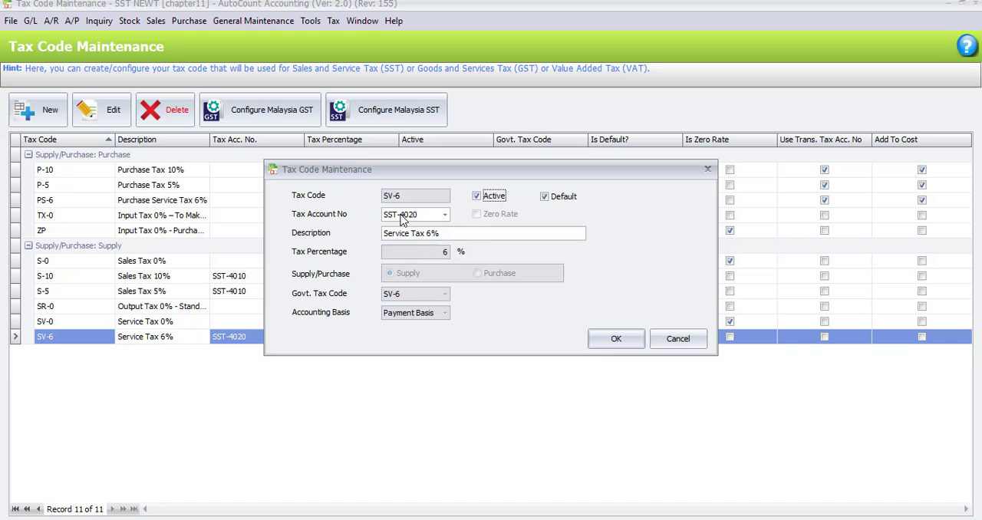
left_click(445, 215)
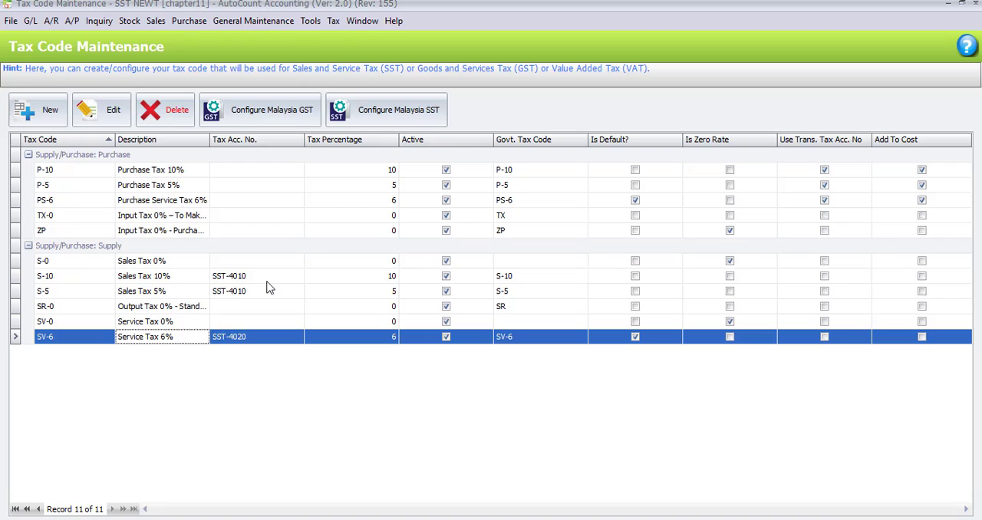
mouse_move(354, 168)
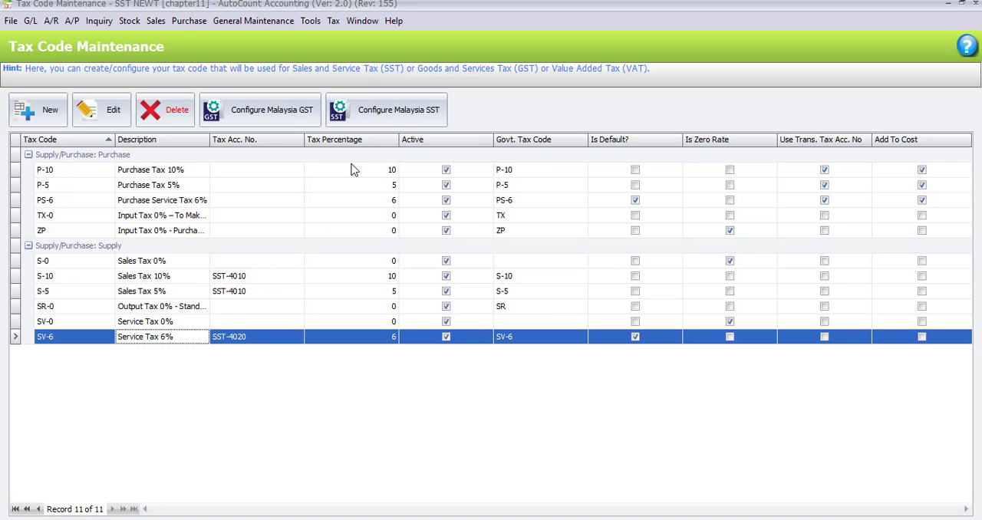
mouse_move(376, 114)
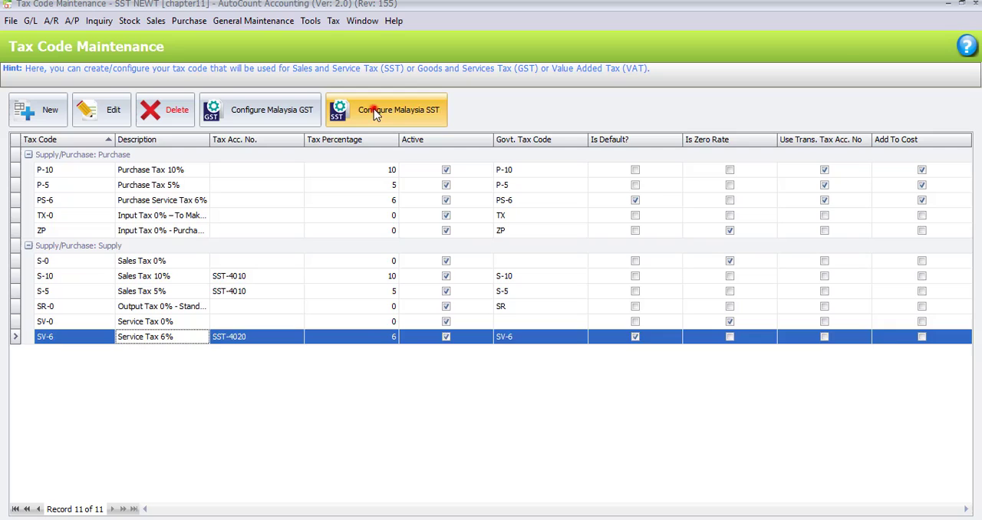
Run the Malaysia SST wizard answering Yes to purchases charged SST and Yes to generate proposed SST accounts, then finish.
left_click(390, 111)
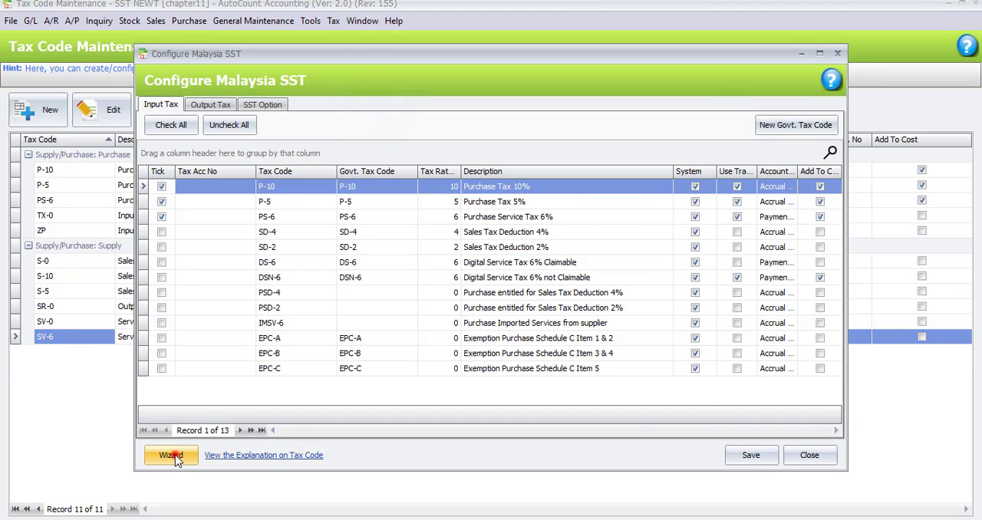
left_click(172, 455)
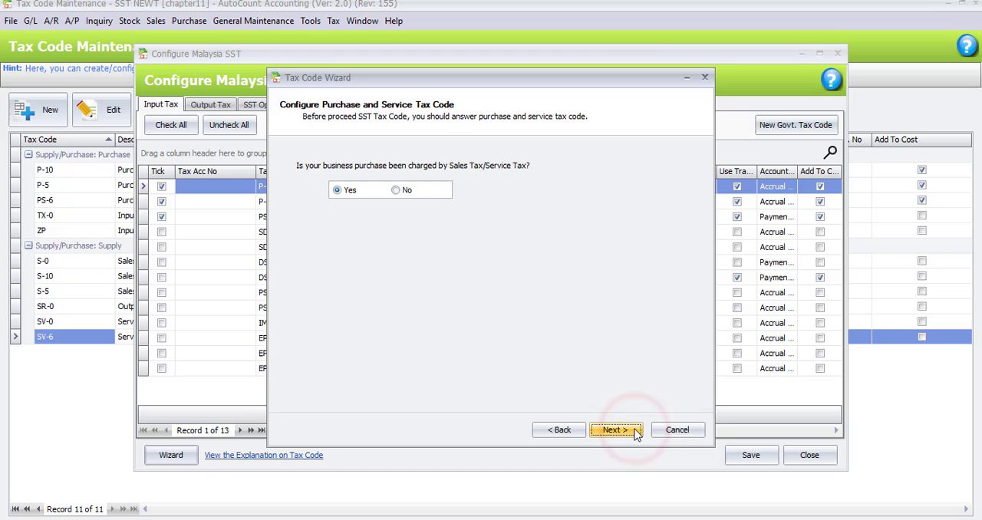
left_click(616, 430)
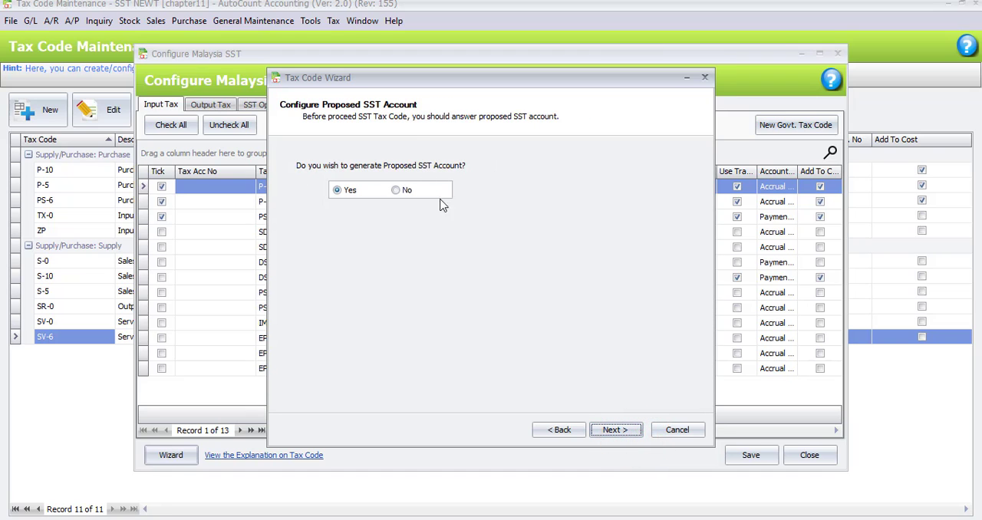
left_click(617, 430)
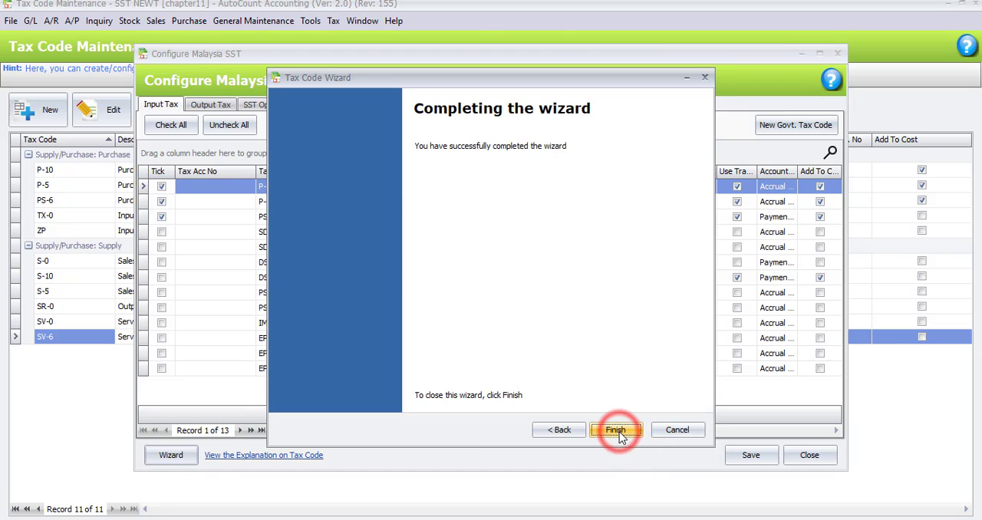
left_click(620, 430)
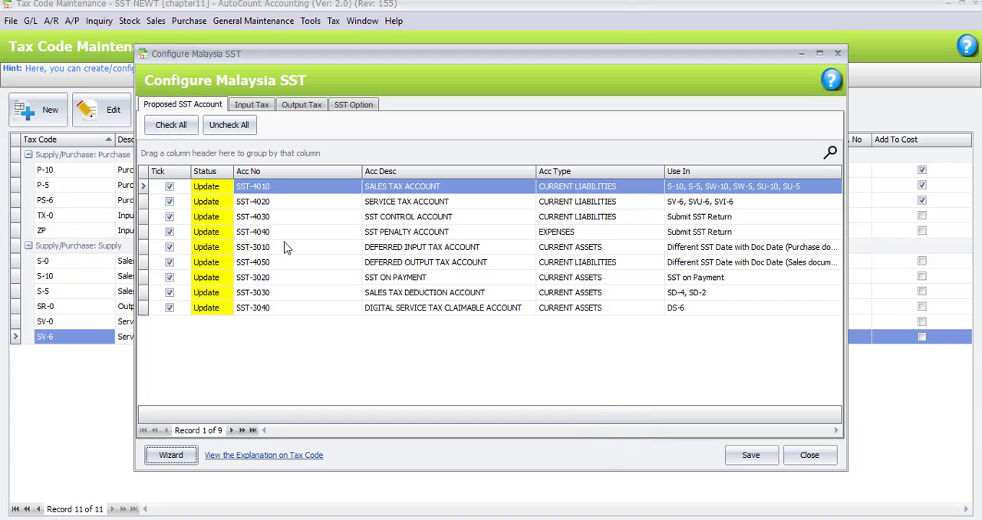
mouse_move(258, 252)
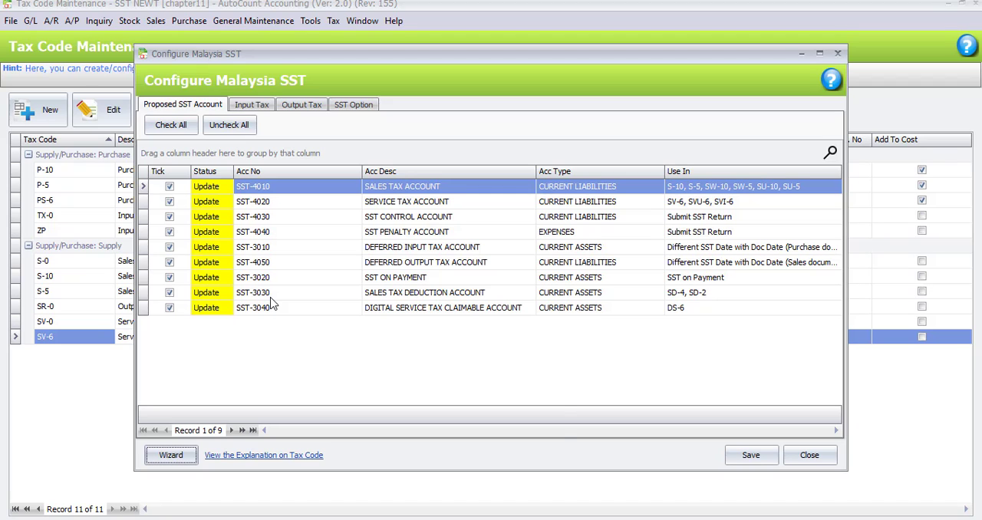
Close the Configure Malaysia SST window to return to the main screen.
left_click(810, 454)
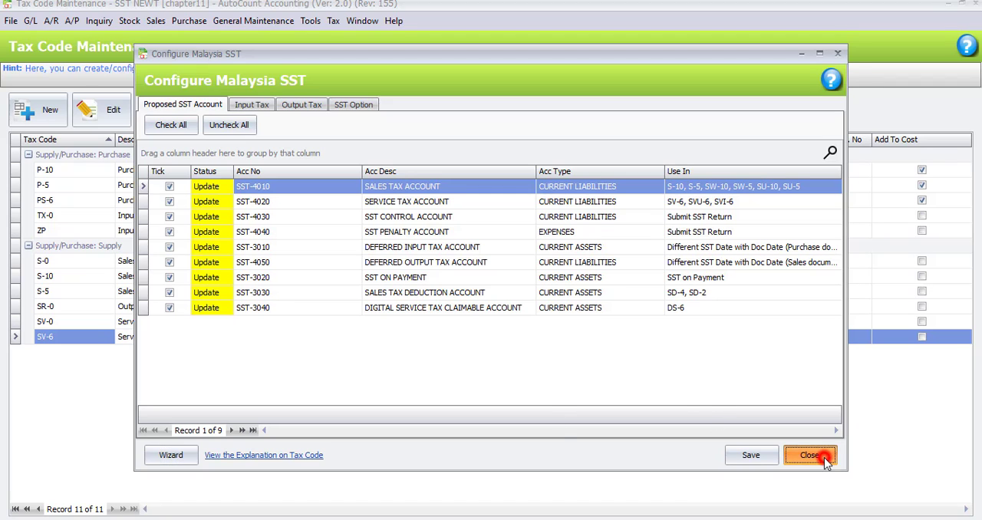
left_click(813, 454)
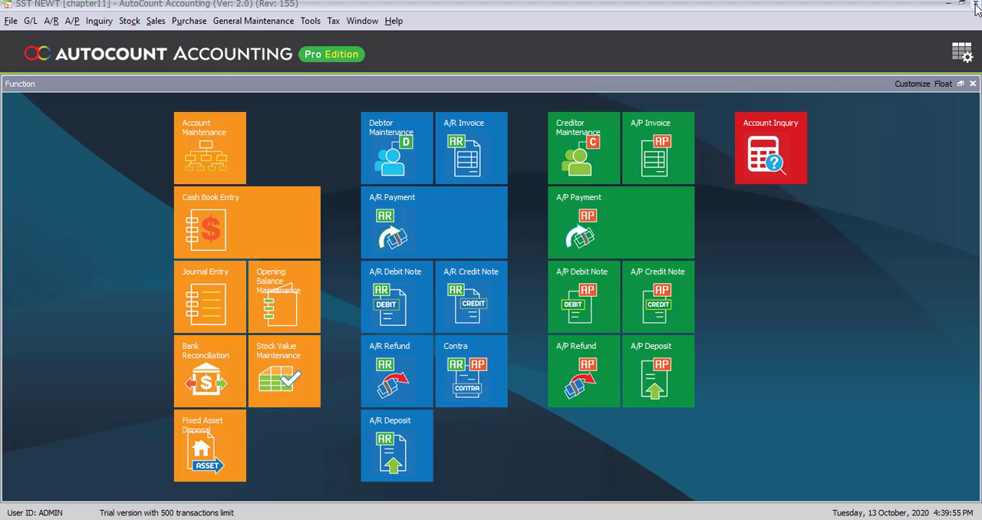
mouse_move(975, 6)
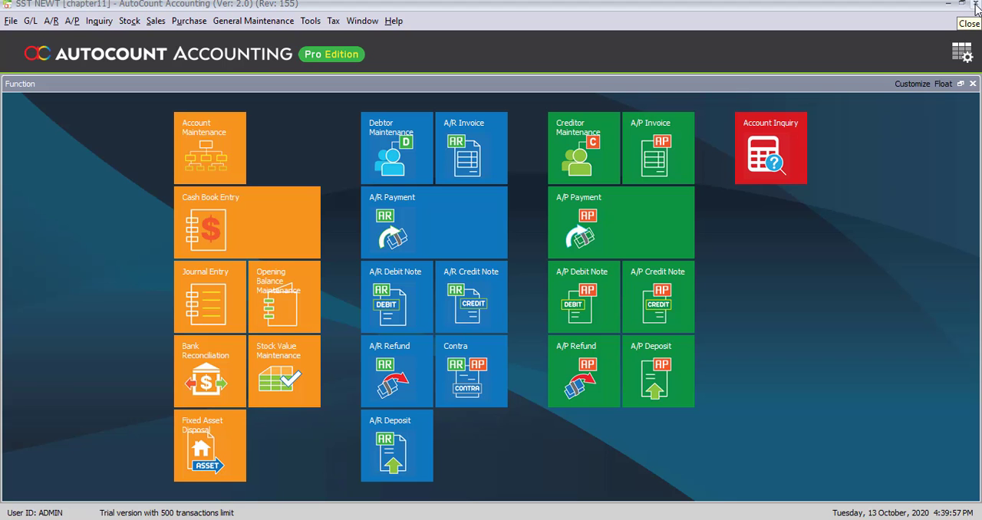